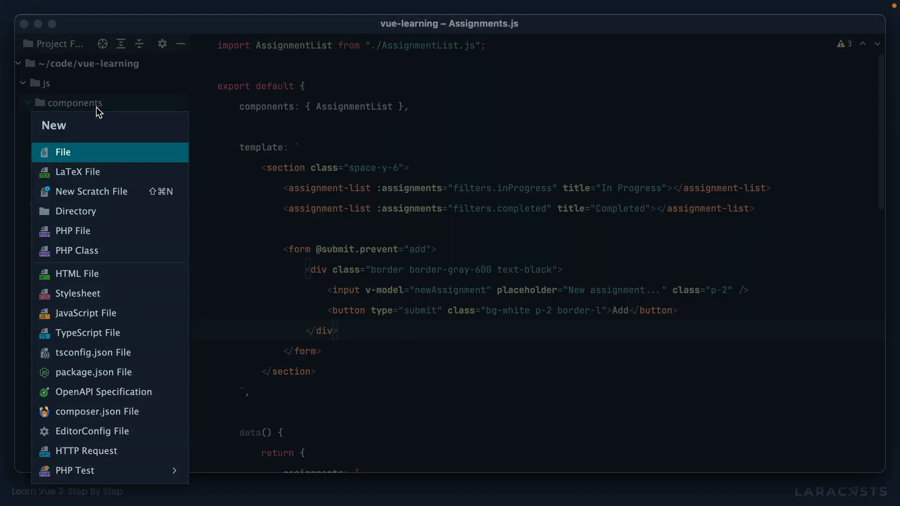
Step: Create AssignmentCreate.js with the form moved from Assignments.js, newAssignment: '' data, and methods
click(62, 151)
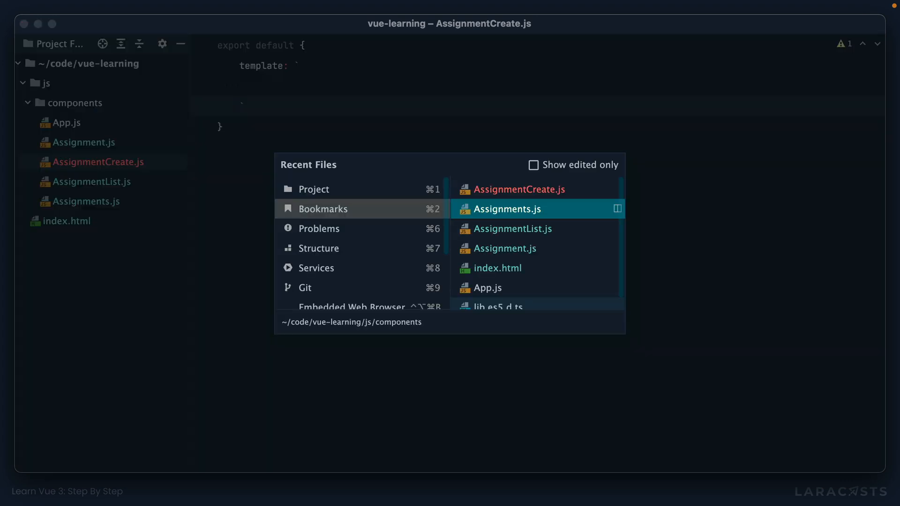
click(506, 208)
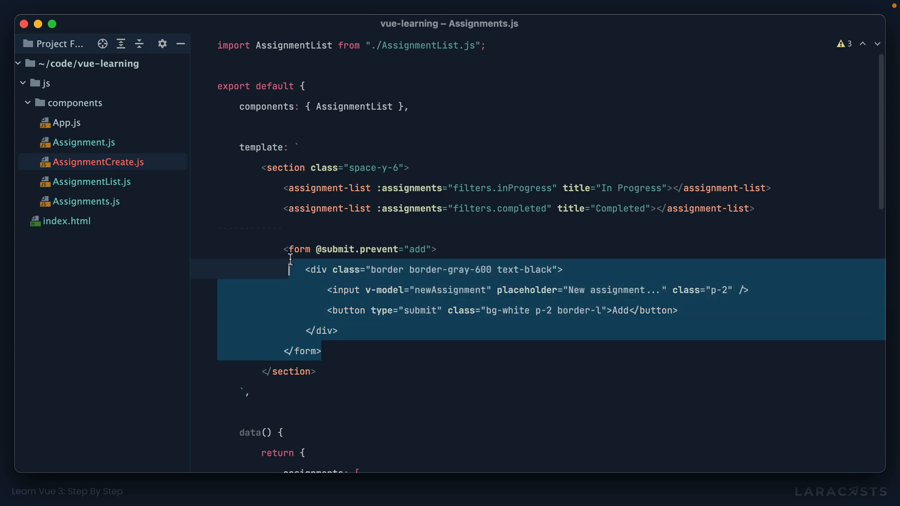
click(100, 162)
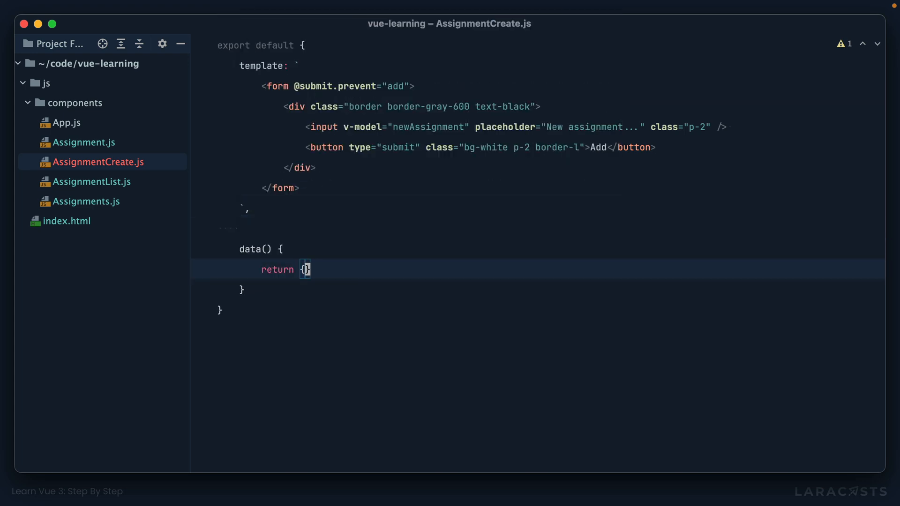
text(newAssignment: '')
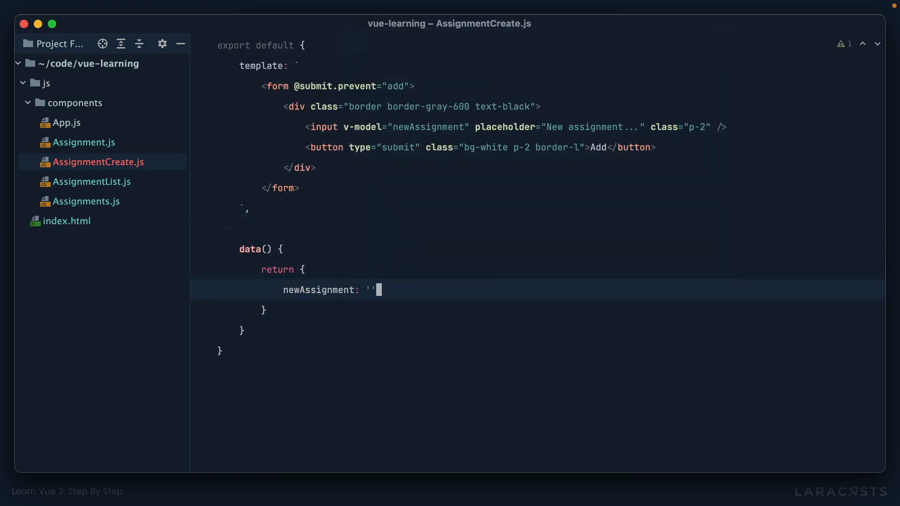
text(methods: {})
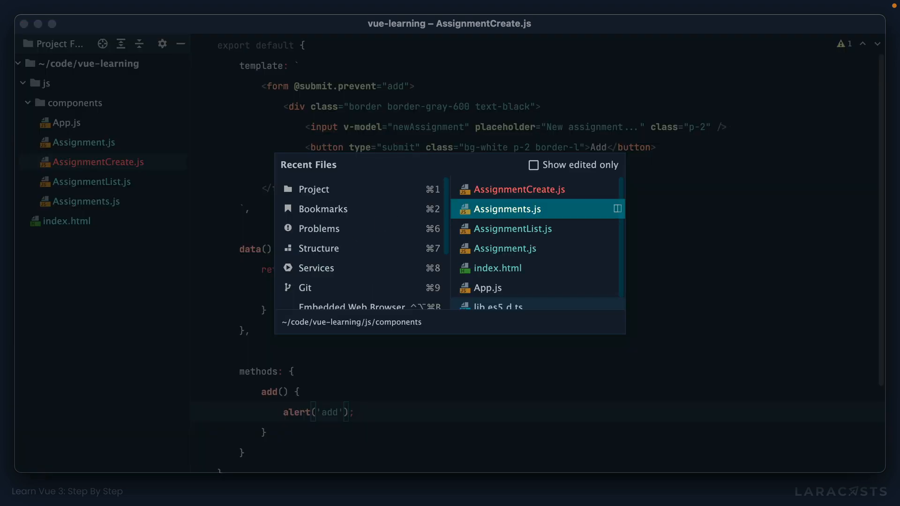
Step: Import AssignmentCreate from "./AssignmentCreate", register it, and add the <assignment-create> tag
click(510, 209)
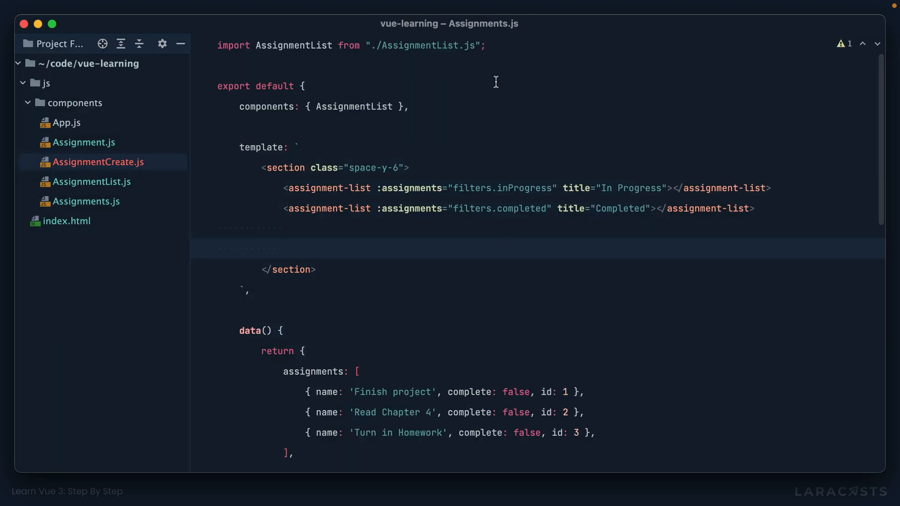
text(import)
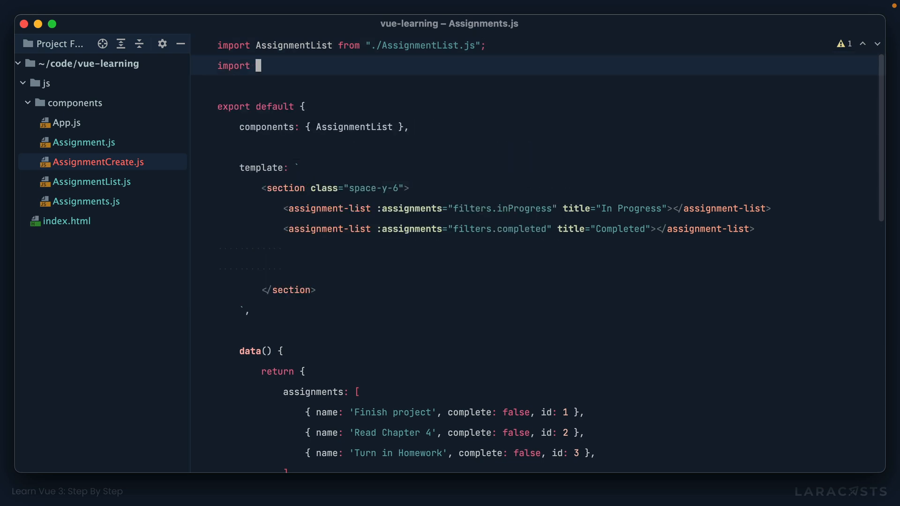
text(AssignmentCreate from "./AssignmentCreate";)
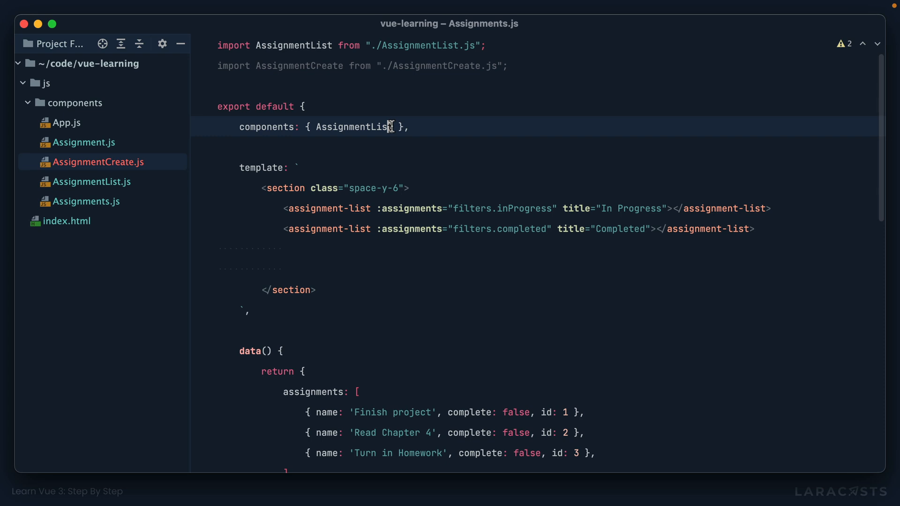
text(, AssignmentCreate)
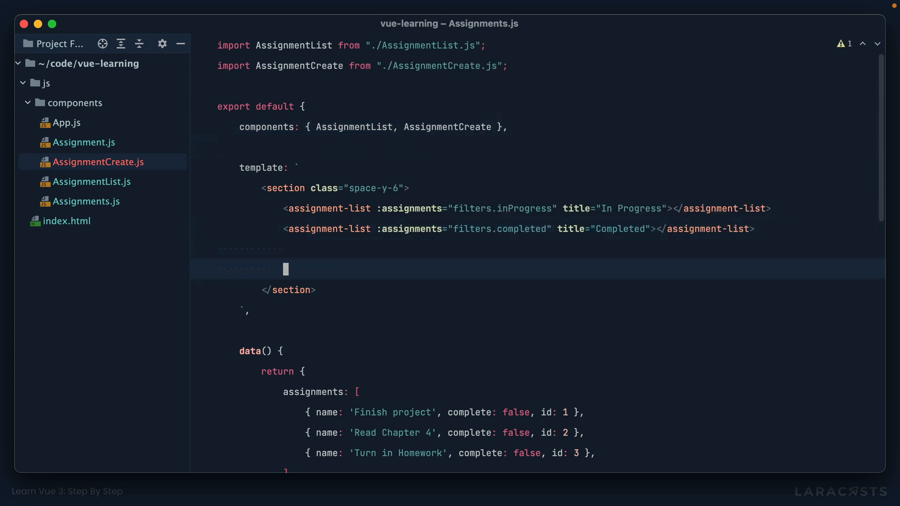
text(<assignment-create></assignment-create>)
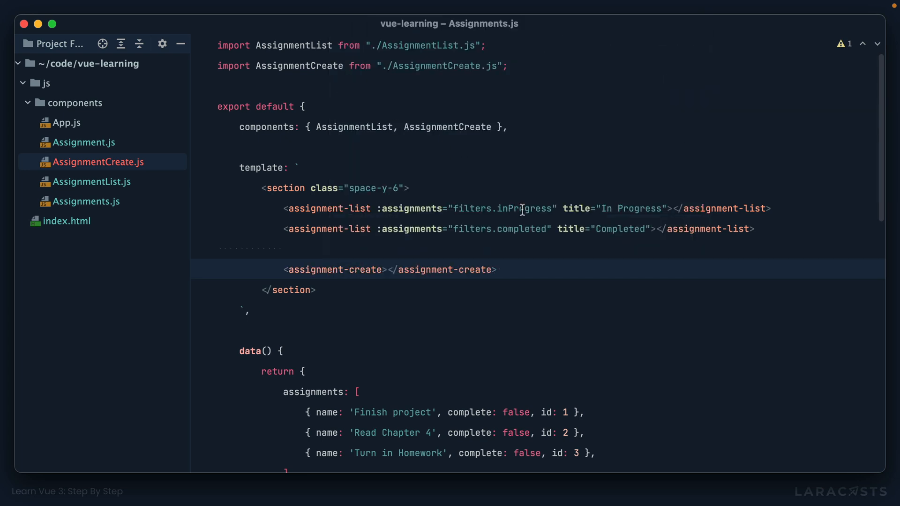
mouse_move(580, 263)
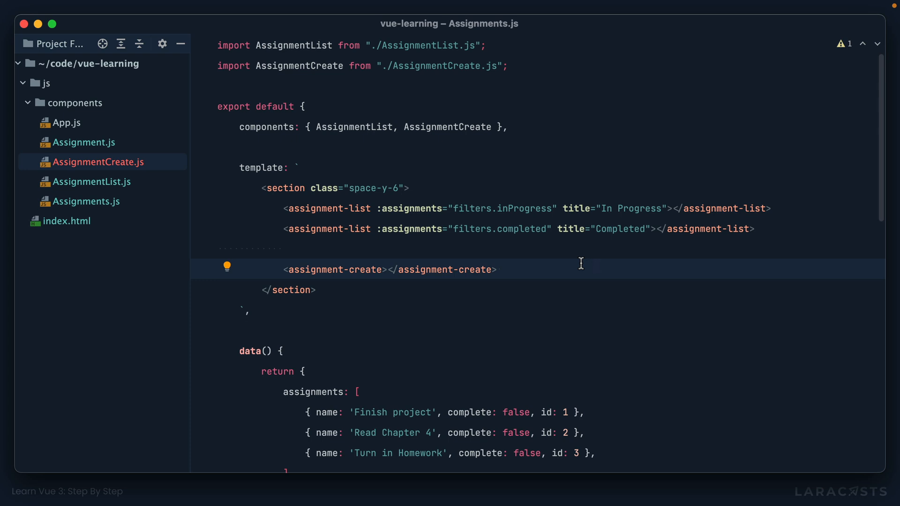
Step: Submit the new form in the browser to confirm the add alert fires
click(99, 161)
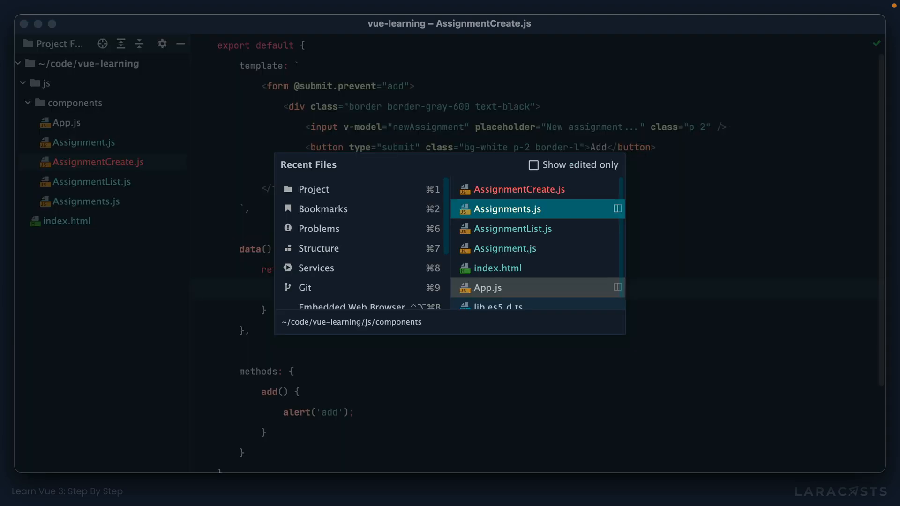
click(508, 208)
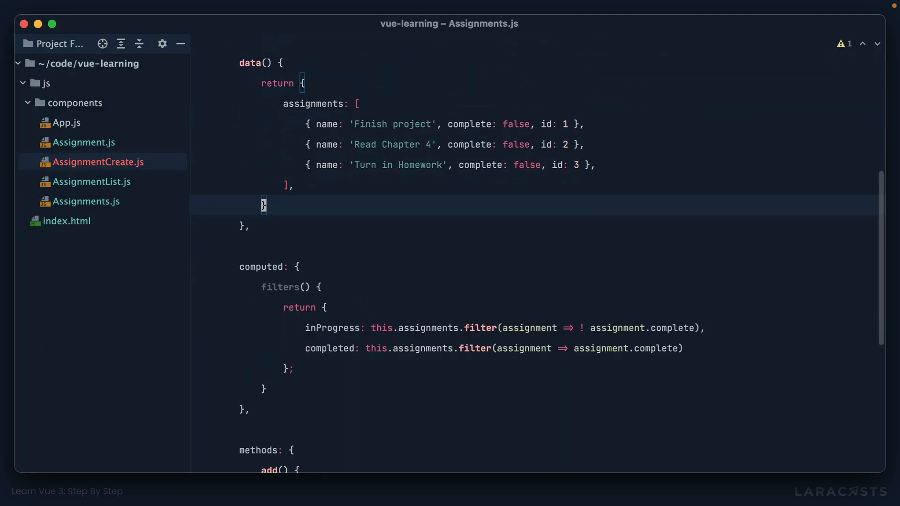
scroll(down, 3)
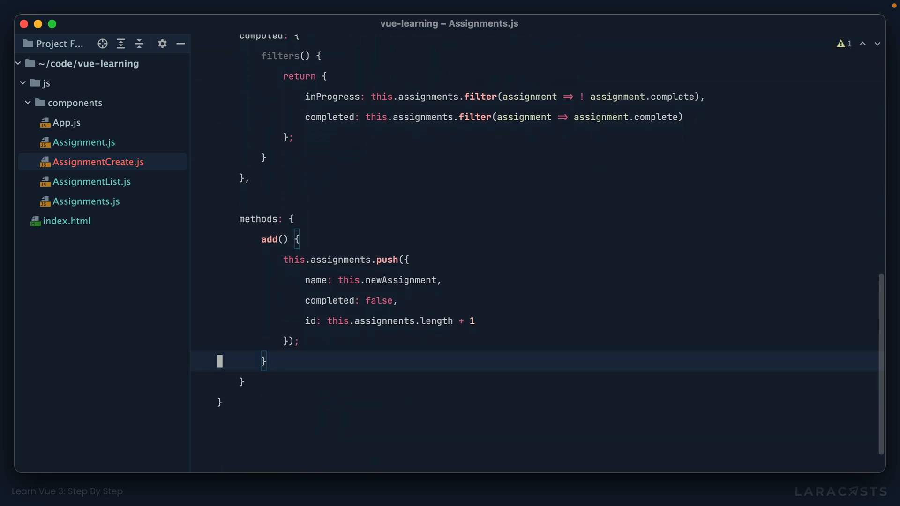
click(96, 161)
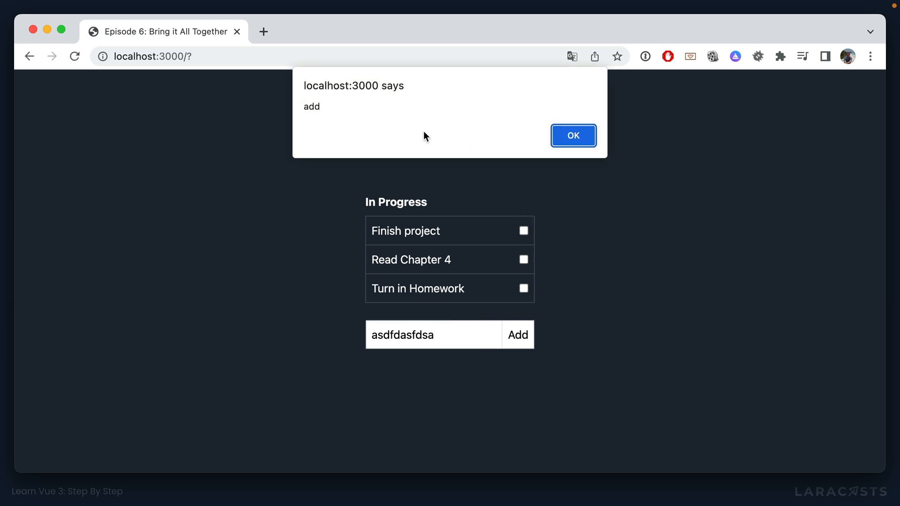
click(573, 136)
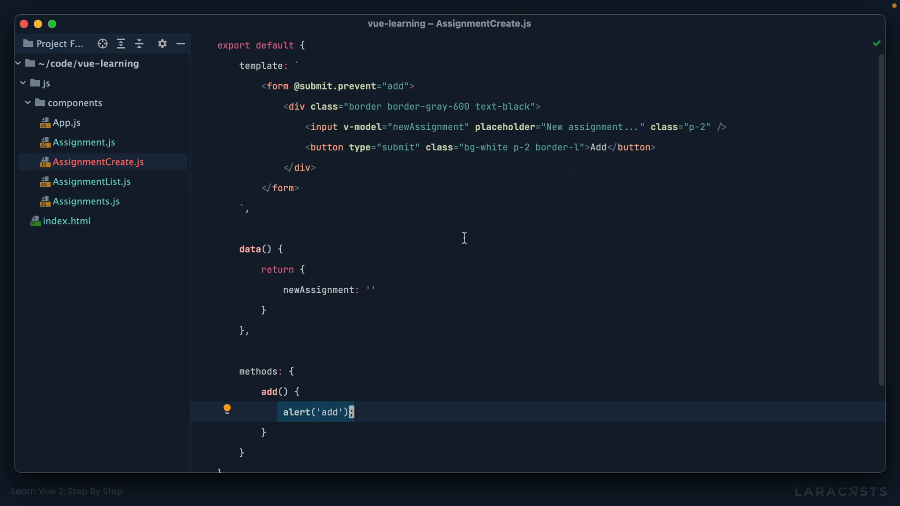
Step: Replace the alert in AssignmentCreate's add() with the push block copied from Assignments.js
click(90, 201)
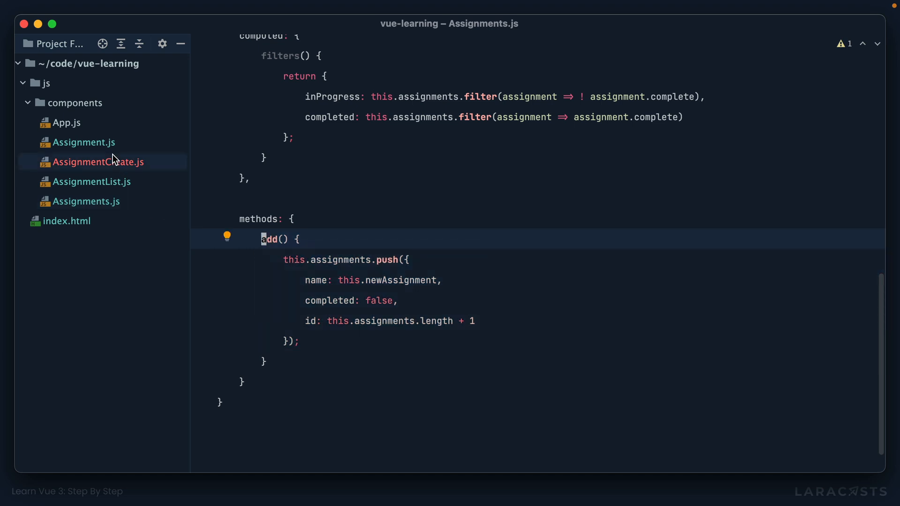
click(98, 162)
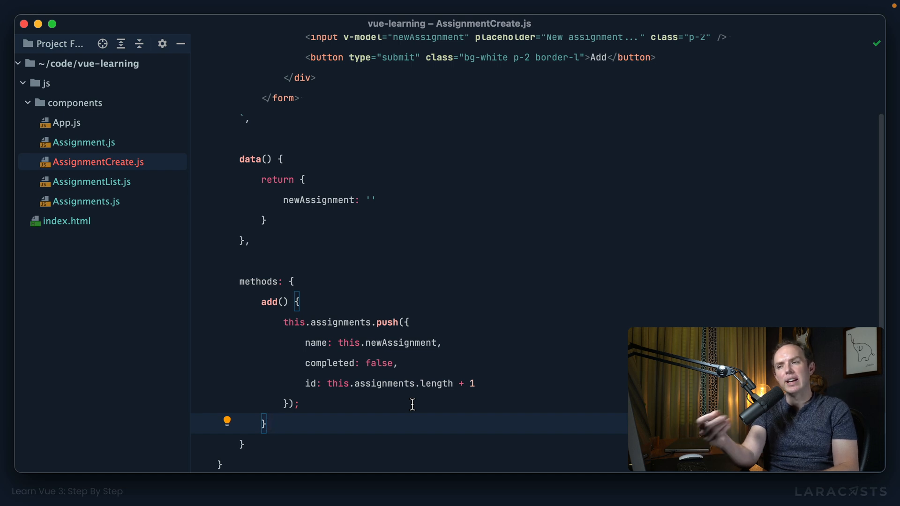
scroll(up, 3)
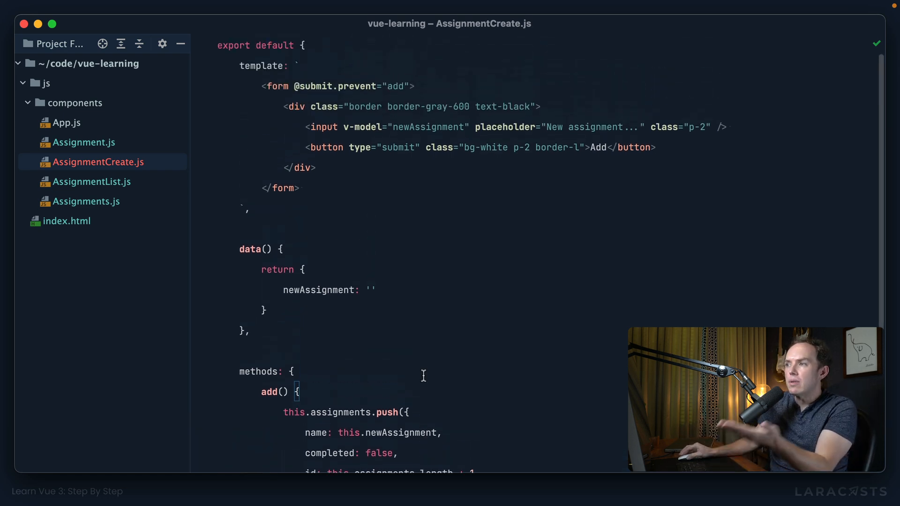
mouse_move(434, 286)
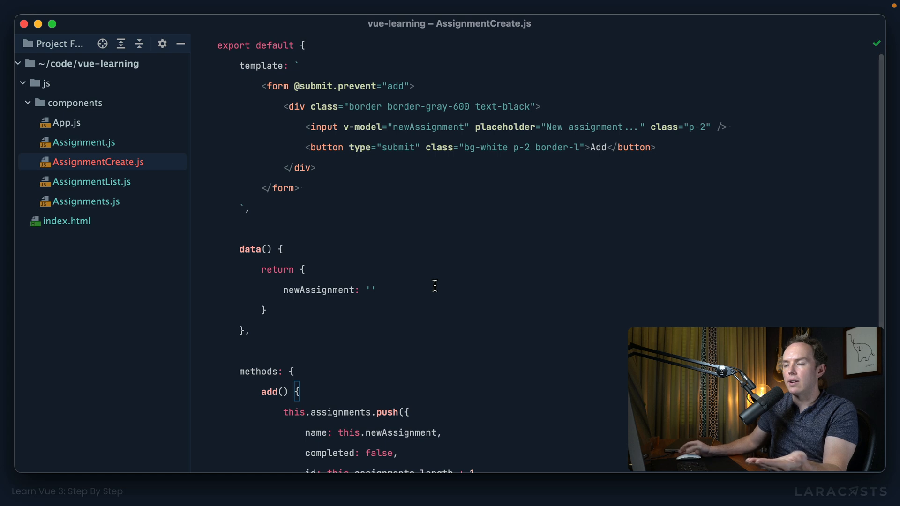
click(88, 201)
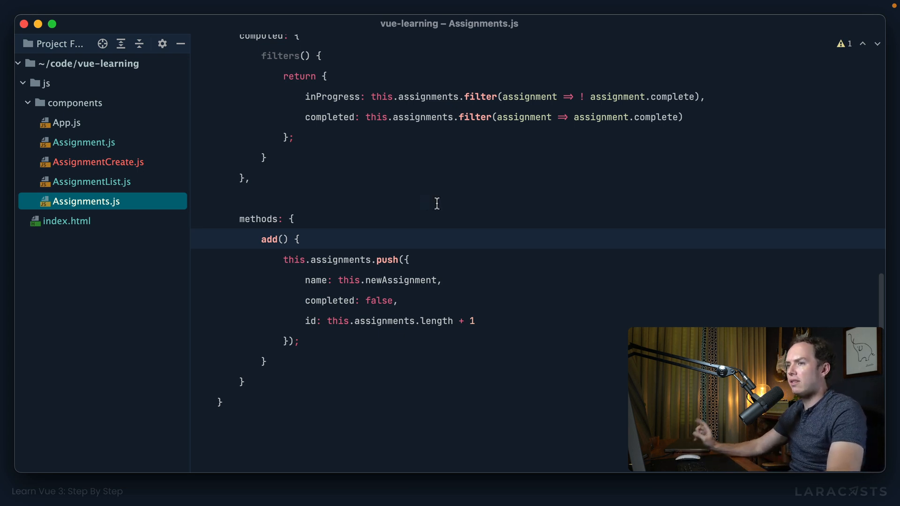
mouse_move(89, 165)
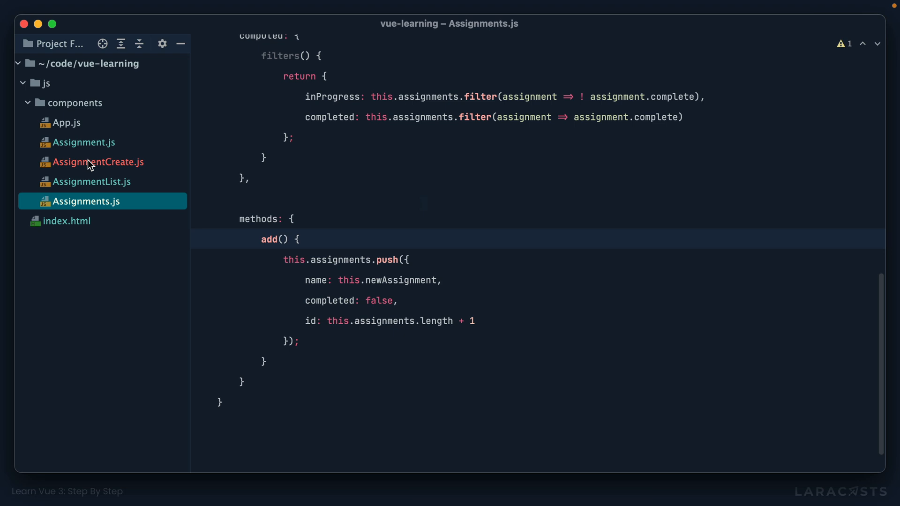
Step: Declare props: { assignments: Array } and bind :assignments="assignments" on <assignment-create>
click(99, 162)
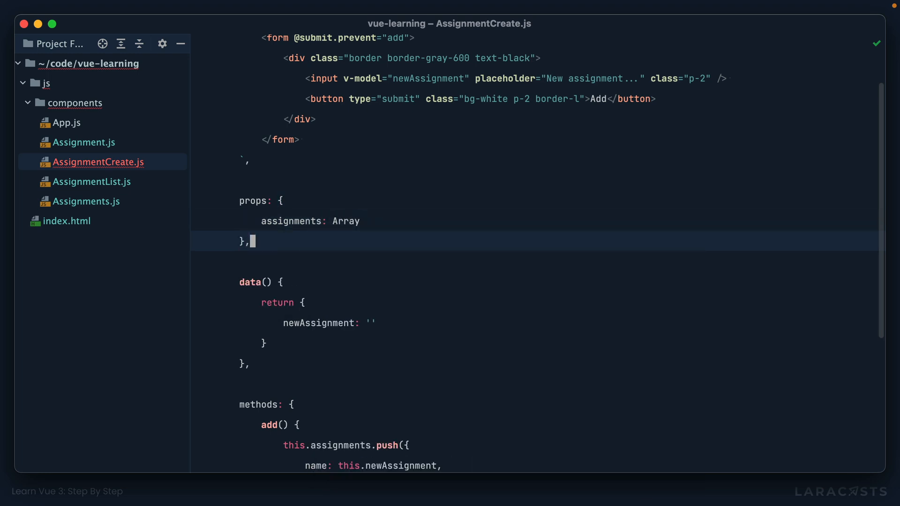
click(88, 201)
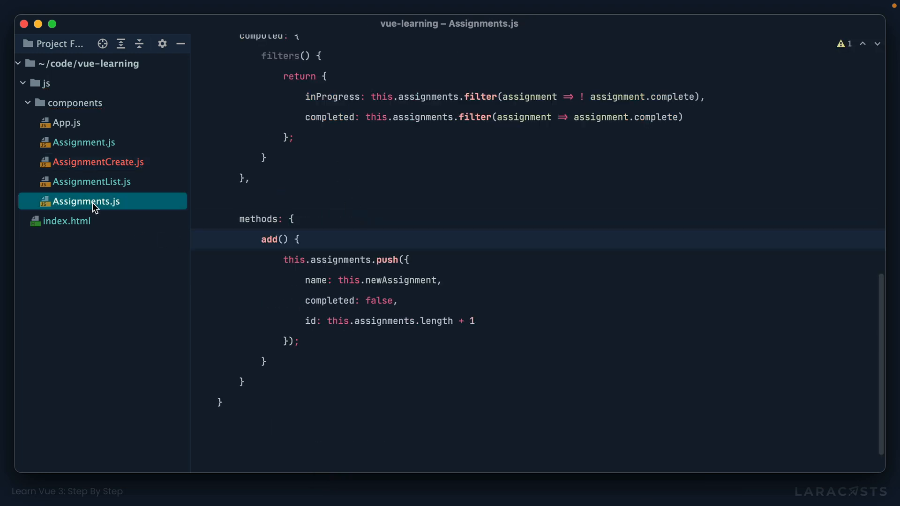
scroll(up, 3)
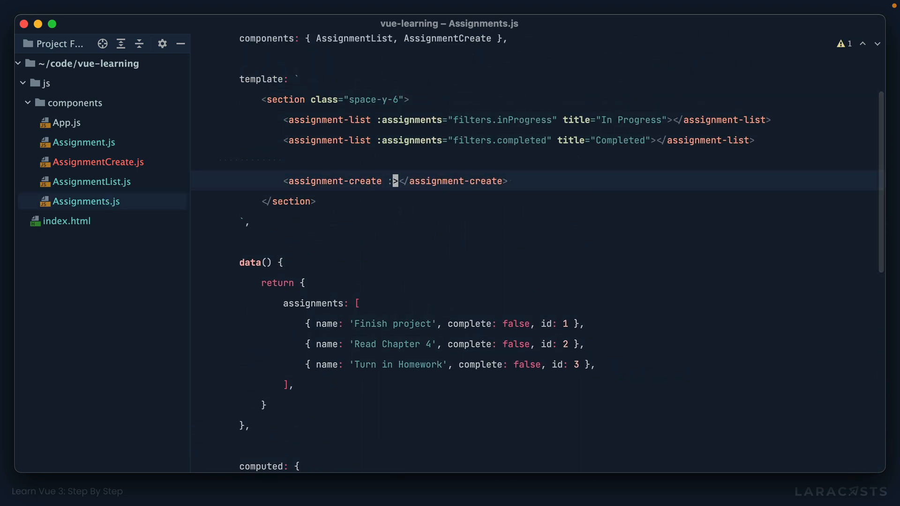
text(assignments="assignment)
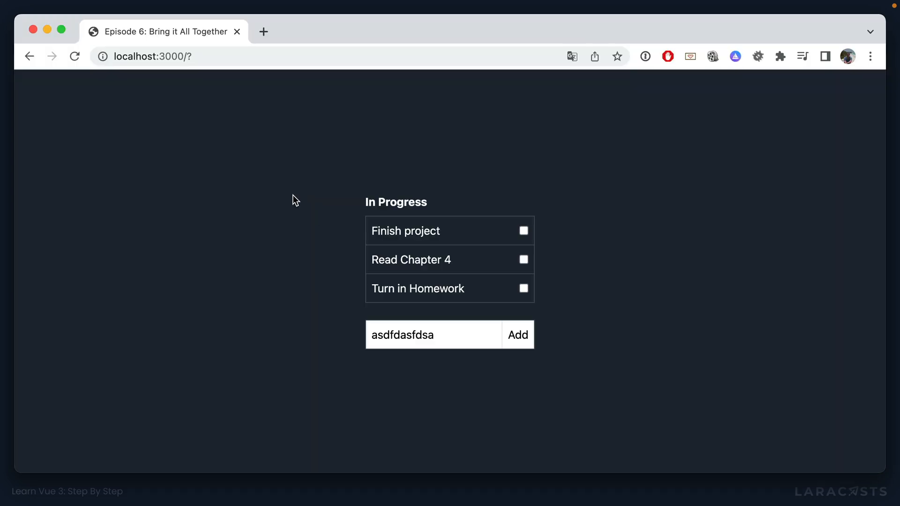
Step: Enter 'Read Chapter 5' in the New assignment field and submit it with Add
click(434, 335)
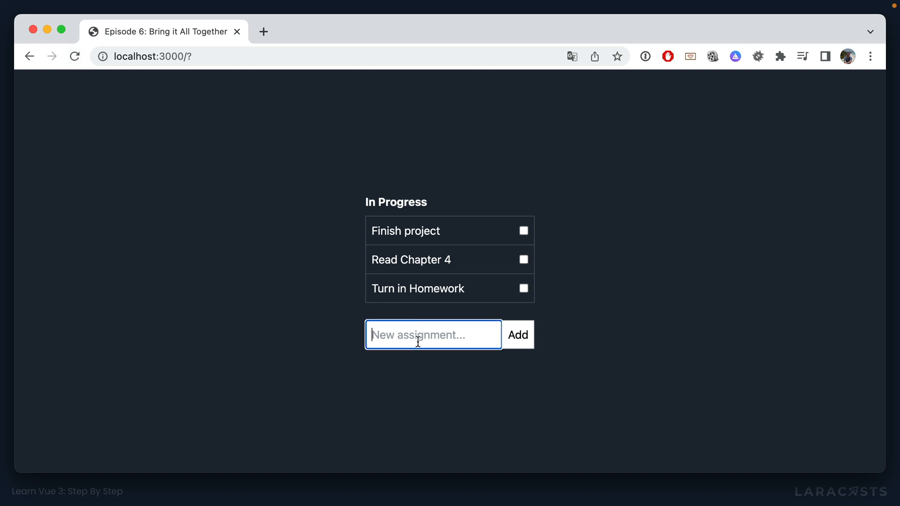
text(Read Chapter 5)
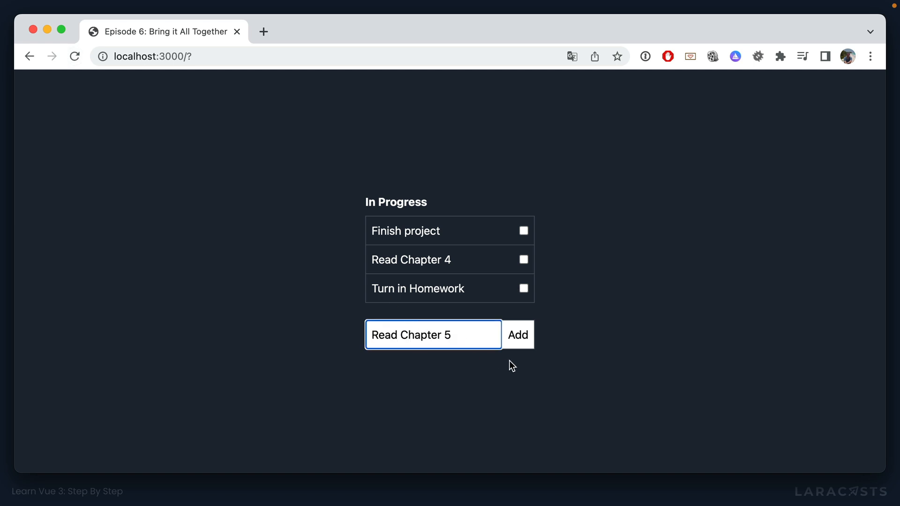
click(517, 335)
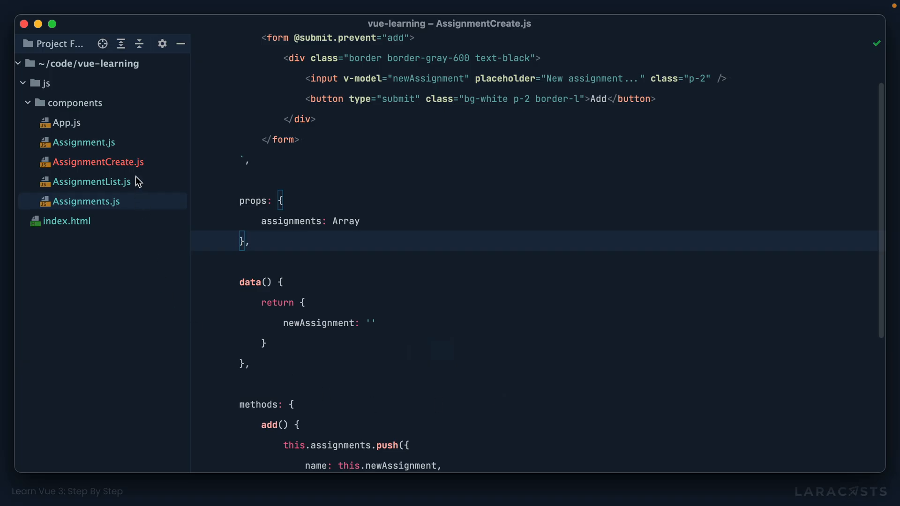
Step: Add this.newAssignment = ''; below the push call in AssignmentCreate's add()
scroll(down, 3)
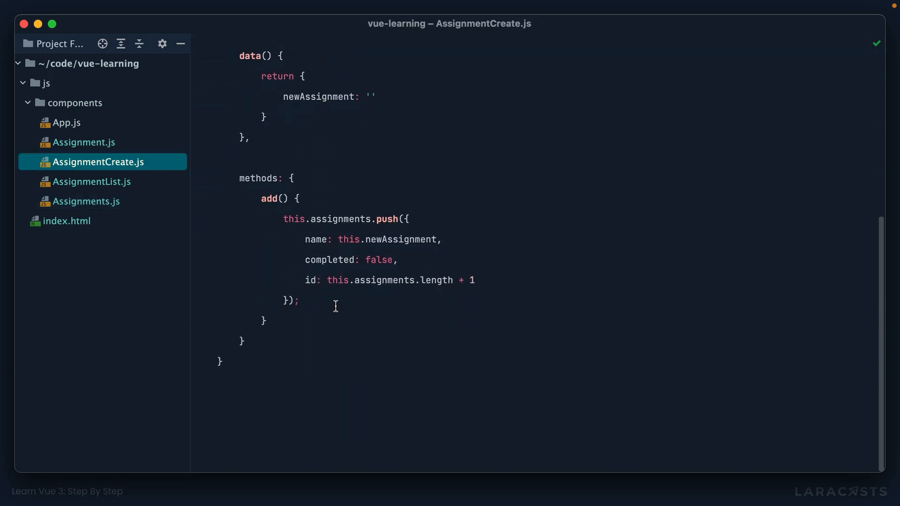
text(thi)
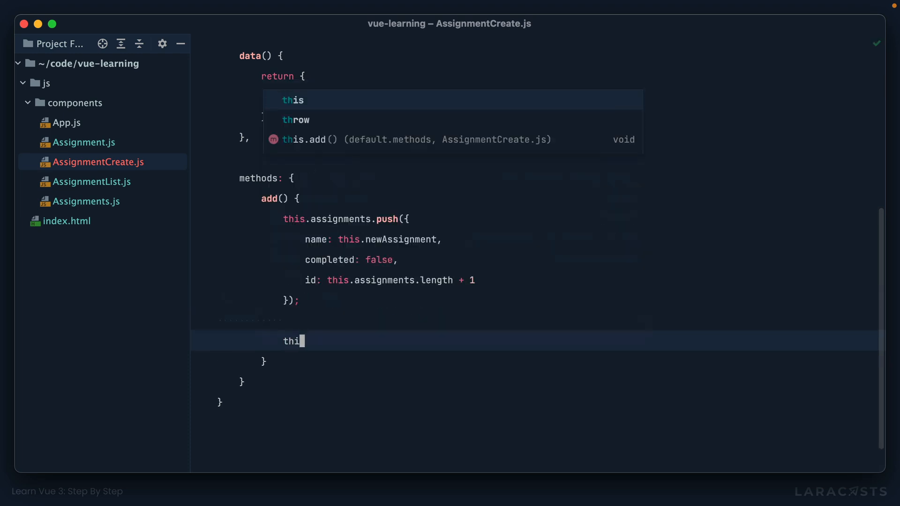
text(s.newAss)
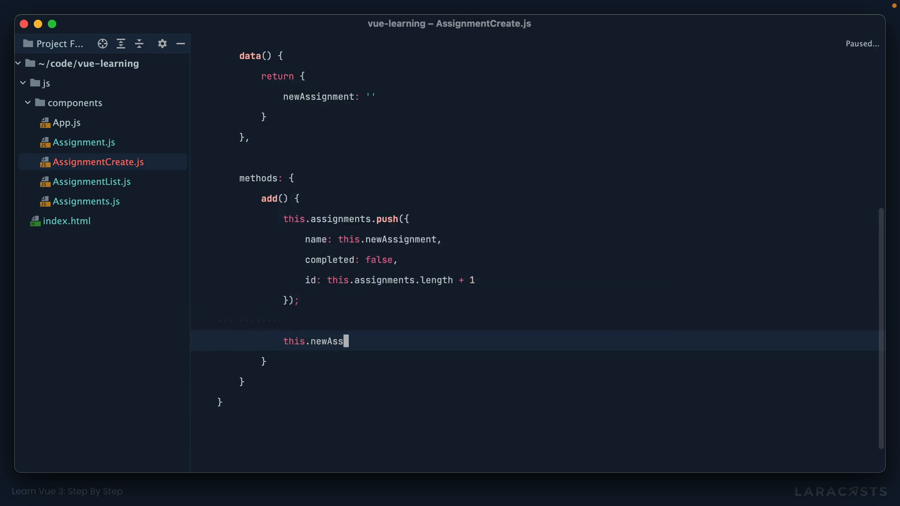
text(ignment = '';)
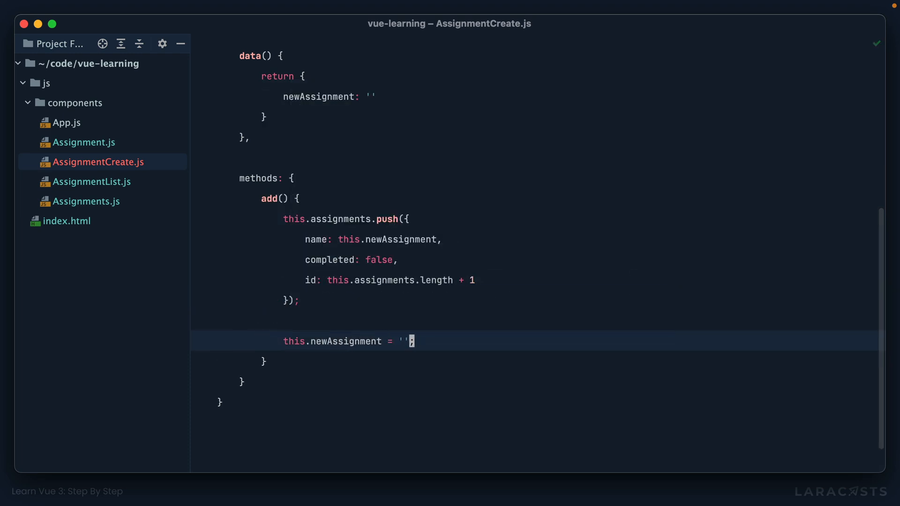
mouse_move(469, 307)
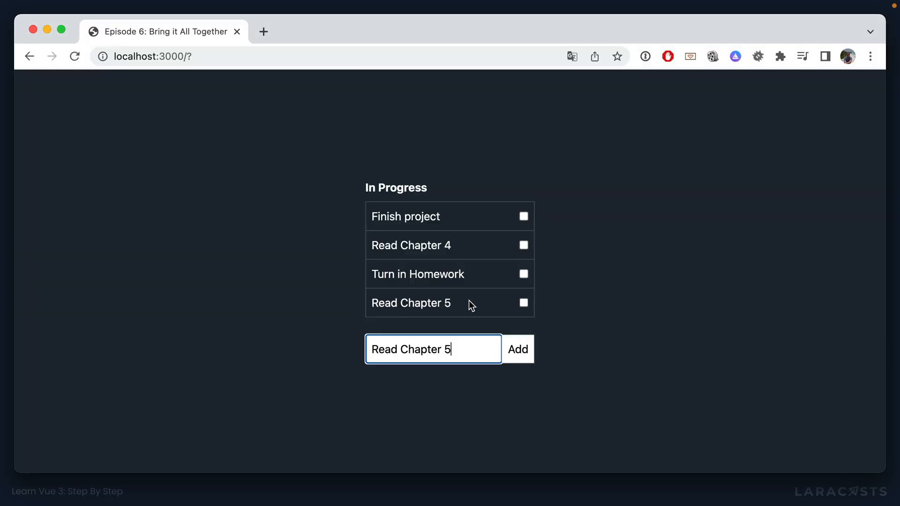
Step: Open DevTools with F12 and select AssignmentCreate in the Vue Components tree
key(f12)
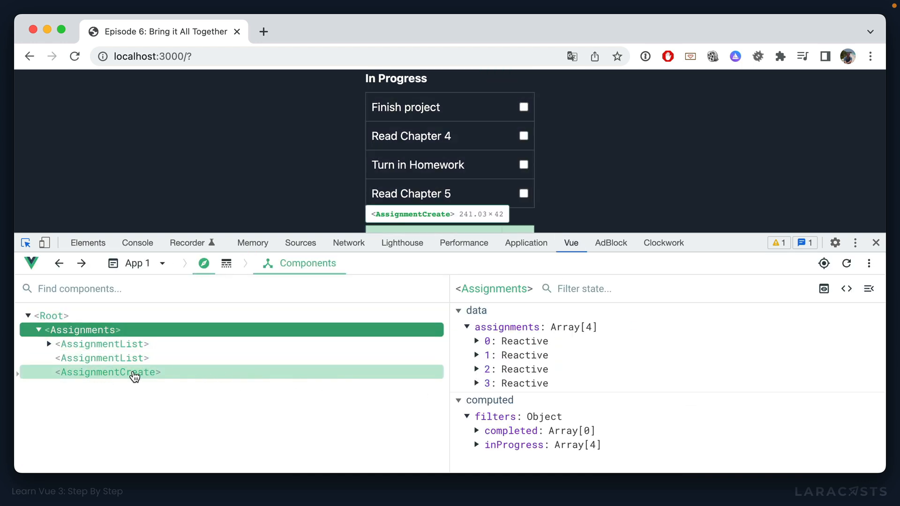
click(105, 372)
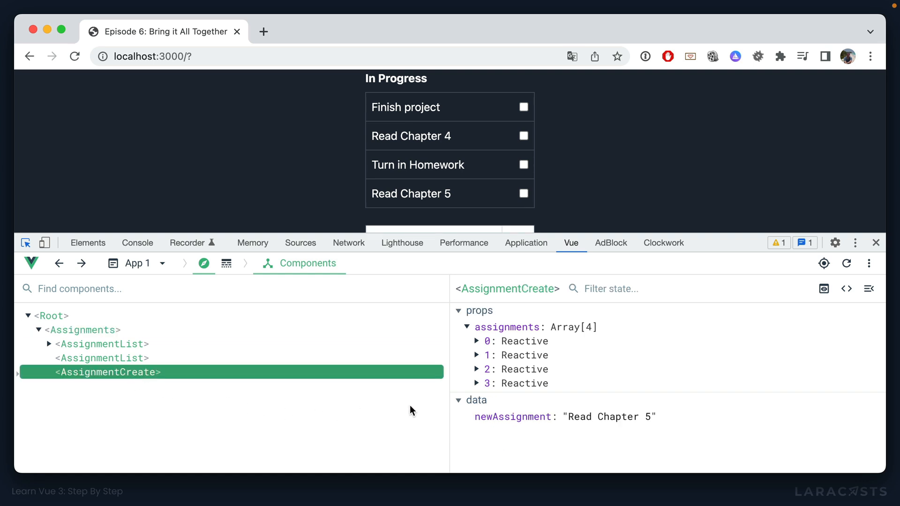
mouse_move(599, 374)
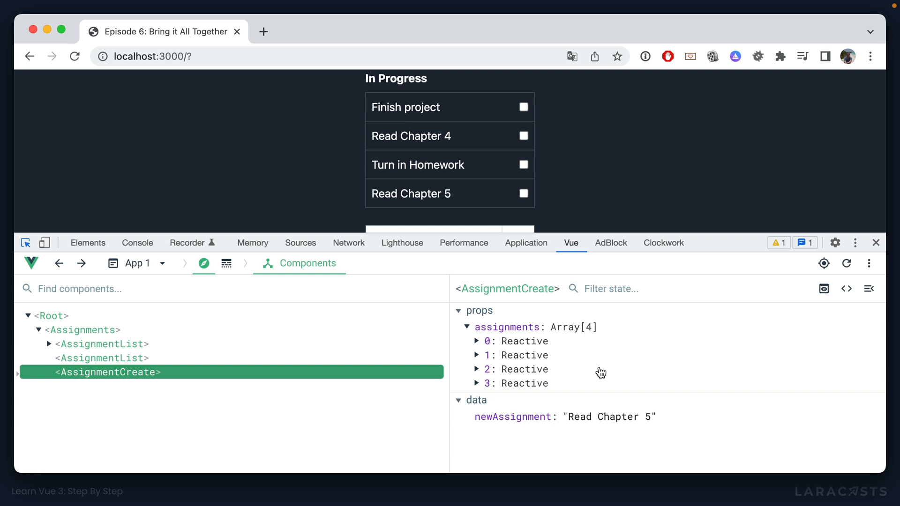
mouse_move(731, 317)
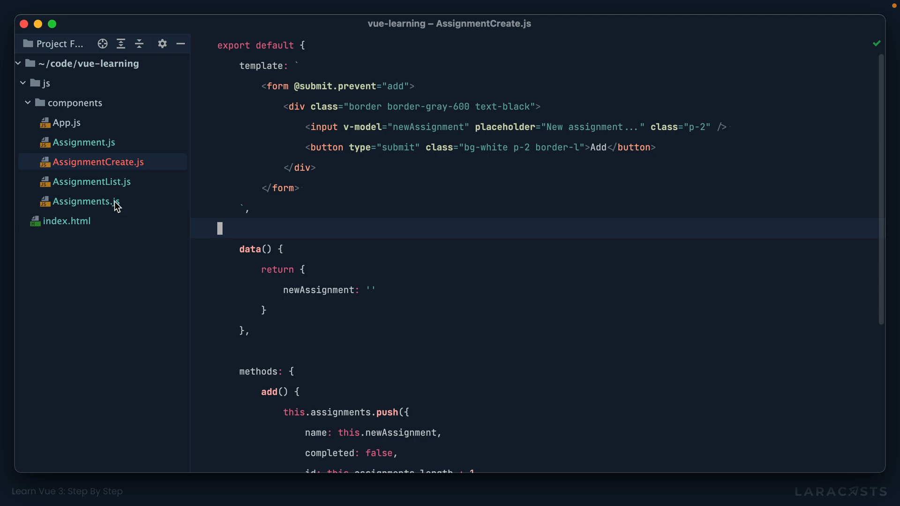
Step: Open Assignments.js and look over its template and assignments data block
click(89, 202)
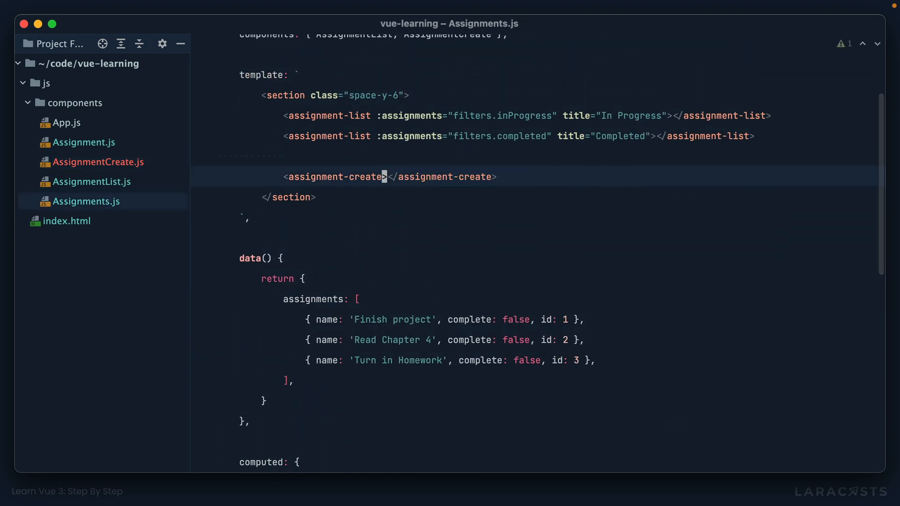
mouse_move(515, 181)
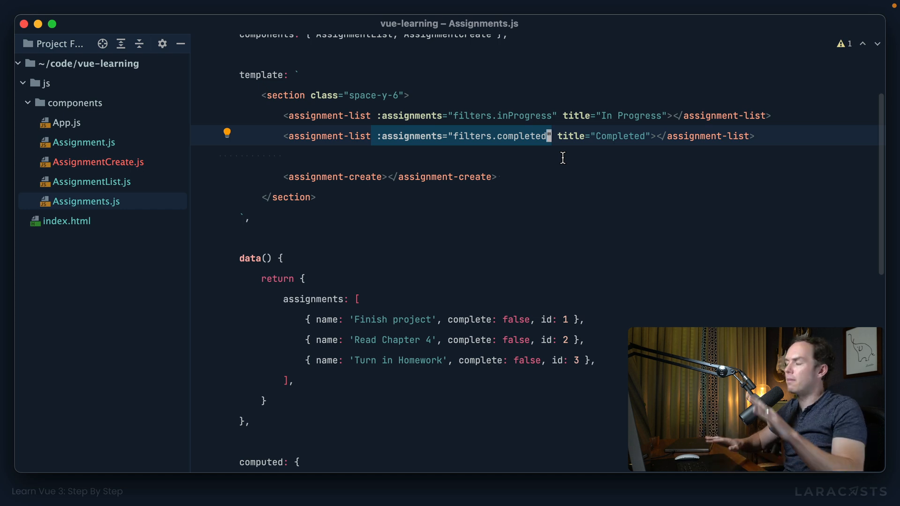
mouse_move(560, 161)
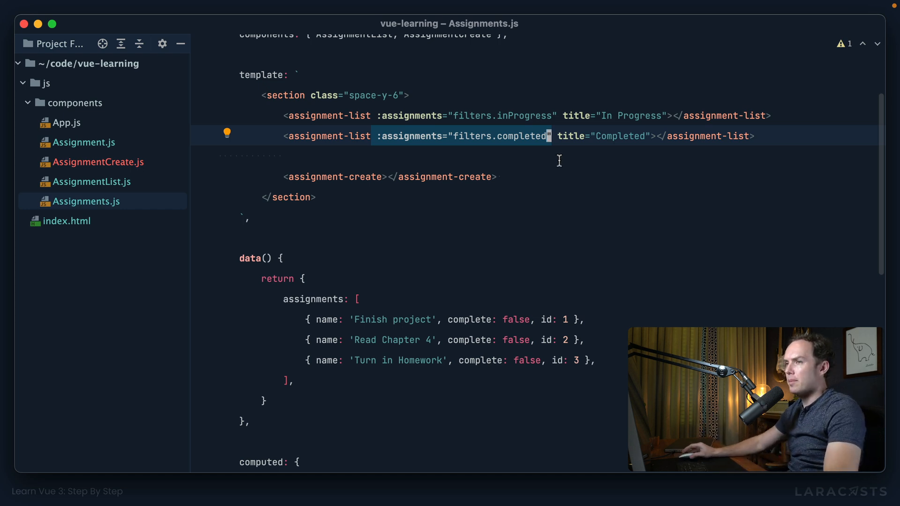
click(97, 162)
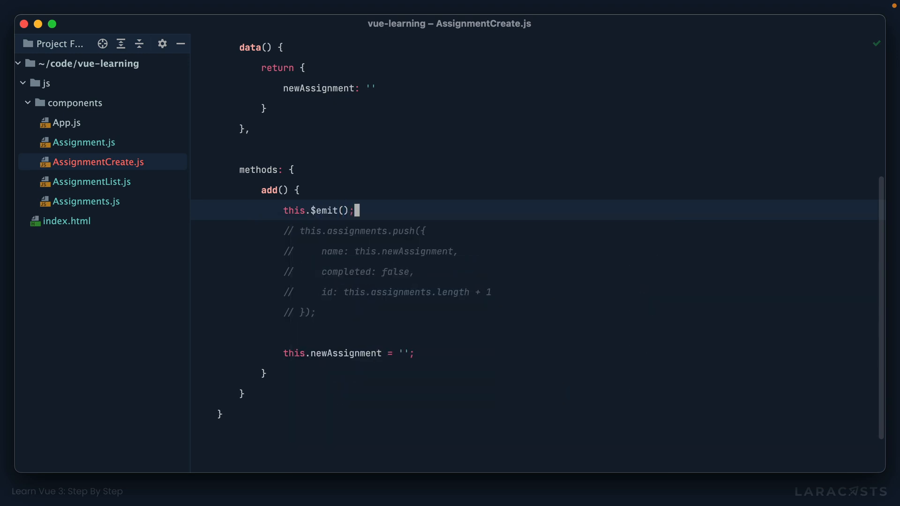
mouse_move(458, 214)
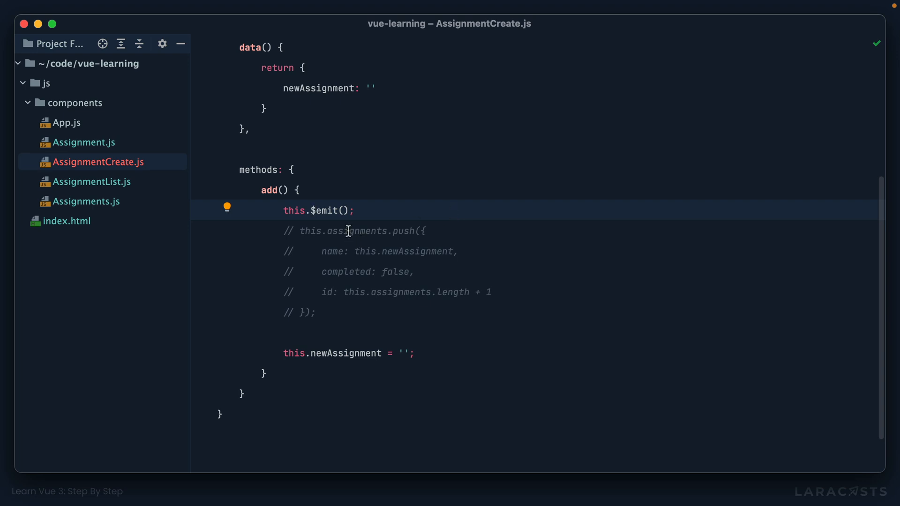
Step: Comment out the push block and add this.$emit('add', this.newAssignment) to add()
text('')
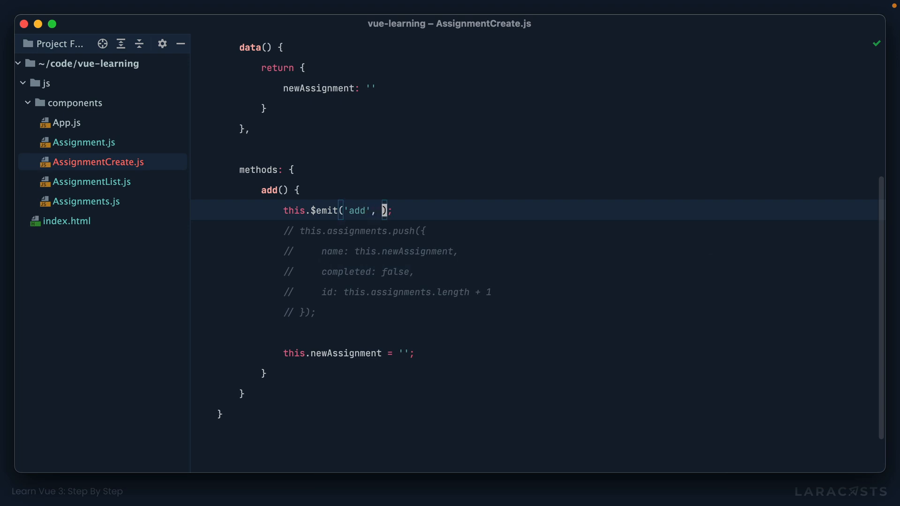
mouse_move(498, 227)
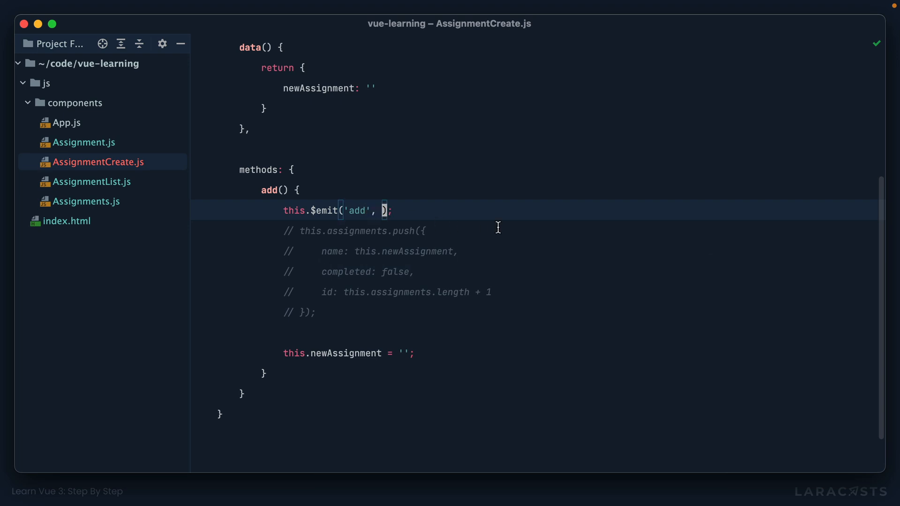
mouse_move(325, 90)
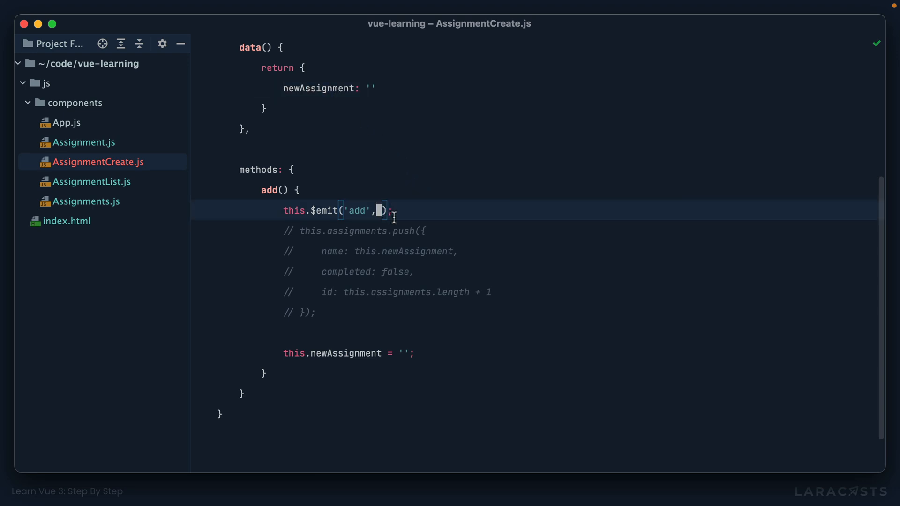
text(this.newAssignment)
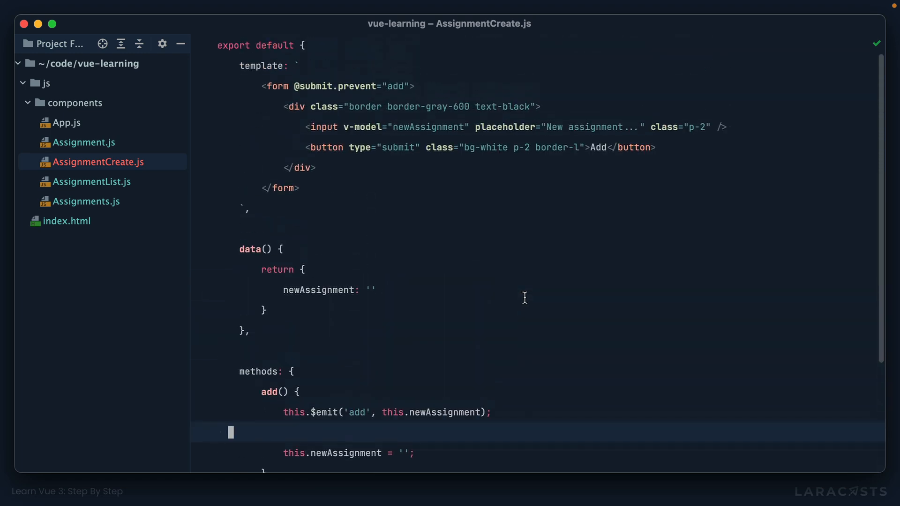
mouse_move(414, 92)
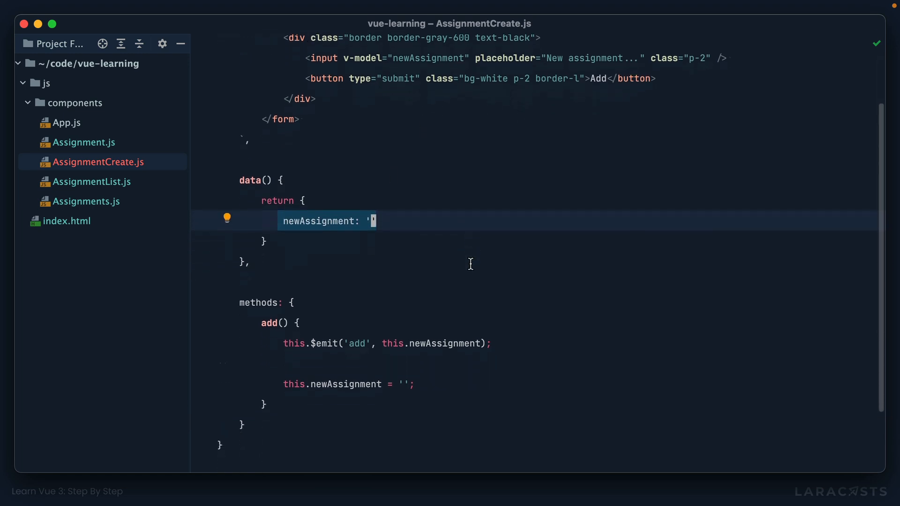
Step: Delete the commented-out push lines from add() and return to Assignments.js
scroll(down, 3)
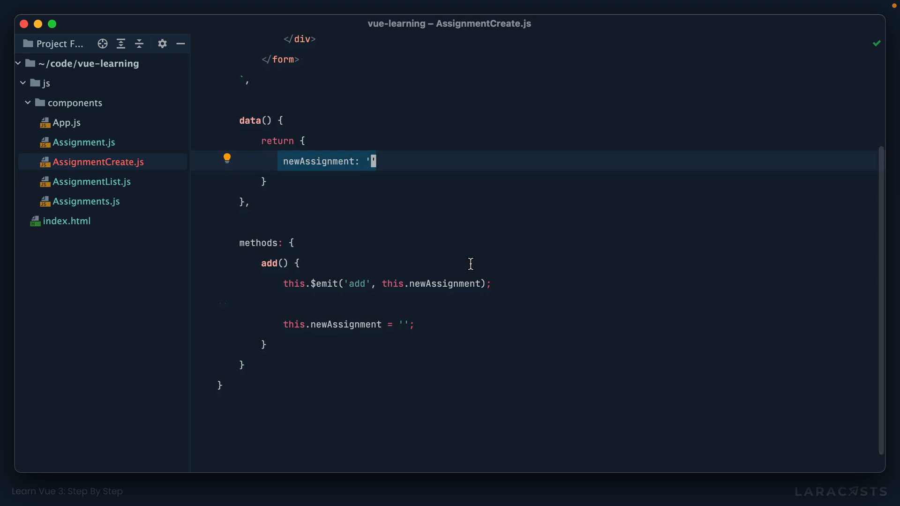
click(430, 284)
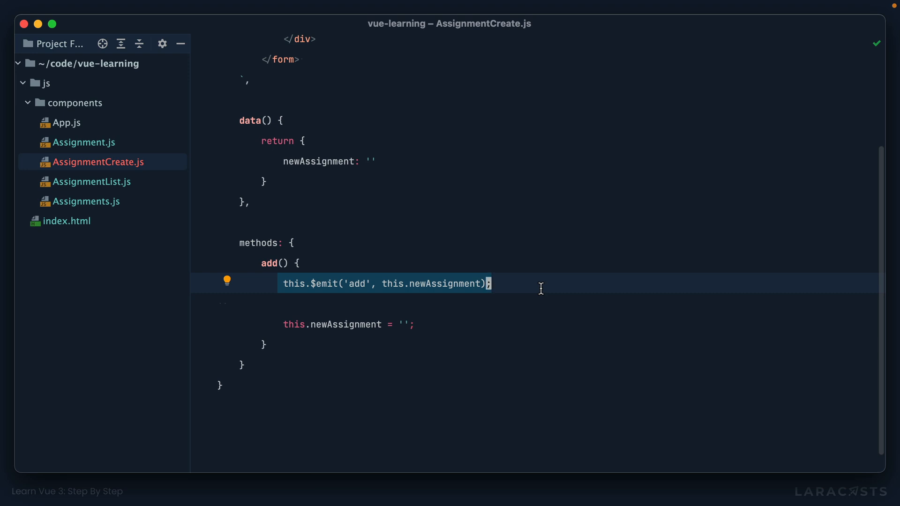
mouse_move(399, 115)
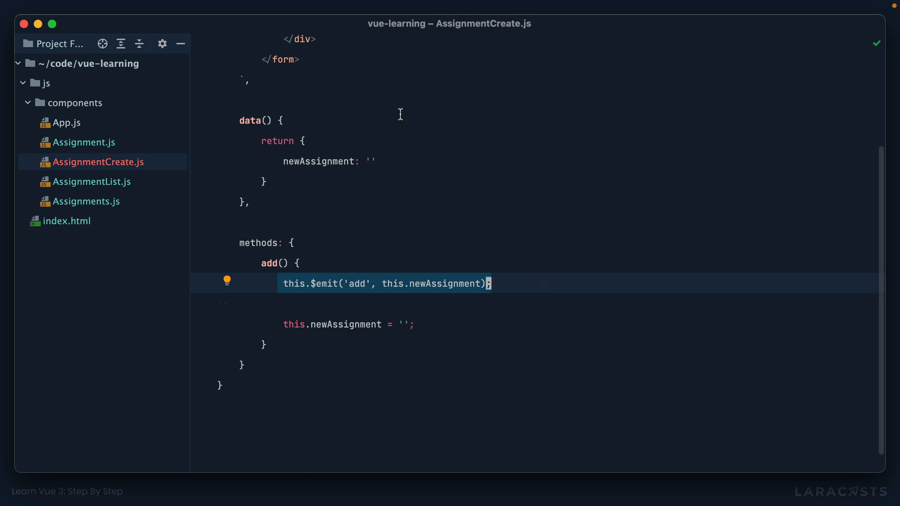
mouse_move(87, 209)
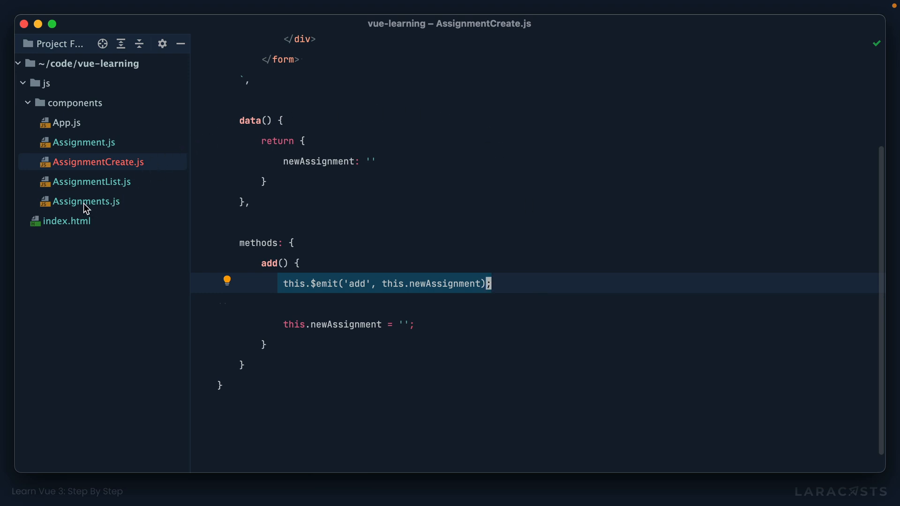
click(87, 201)
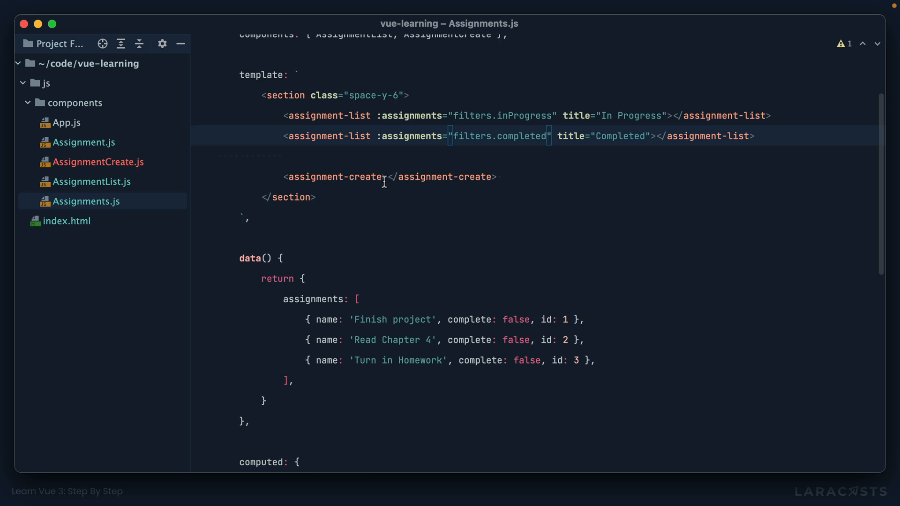
text(v-)
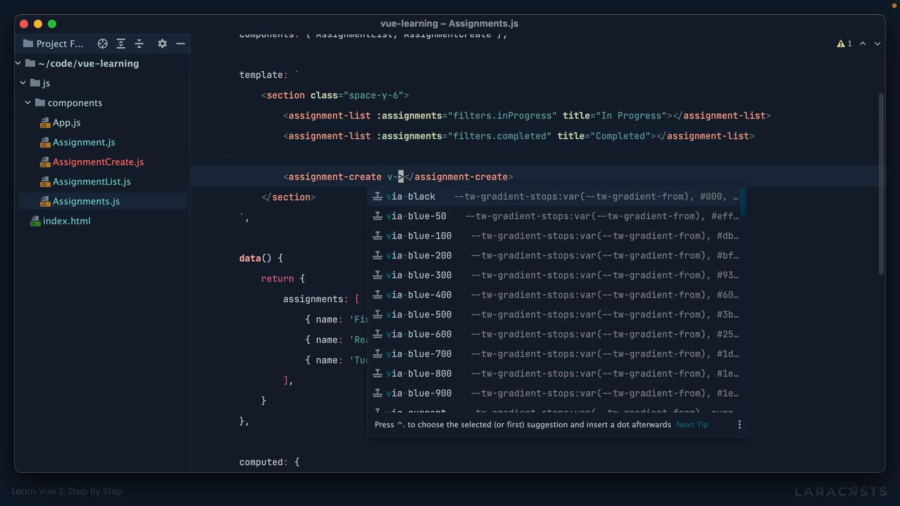
text(on:click)
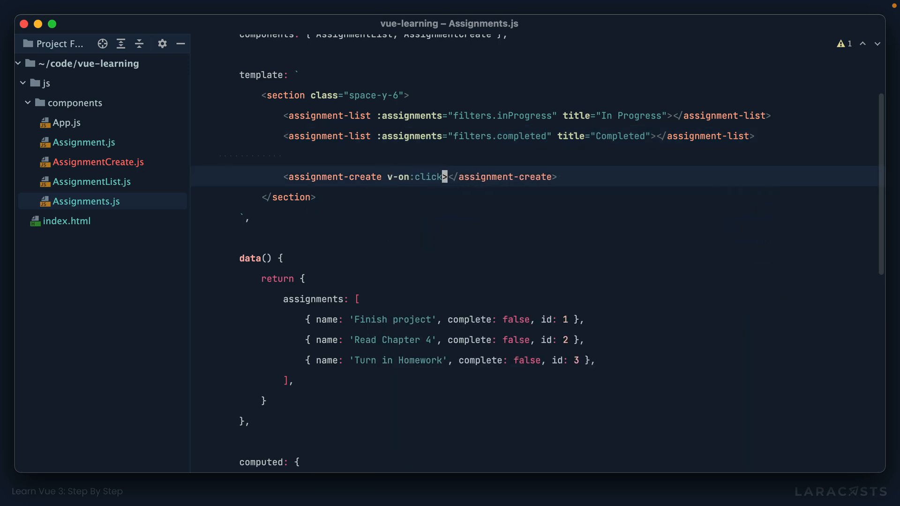
text(=")
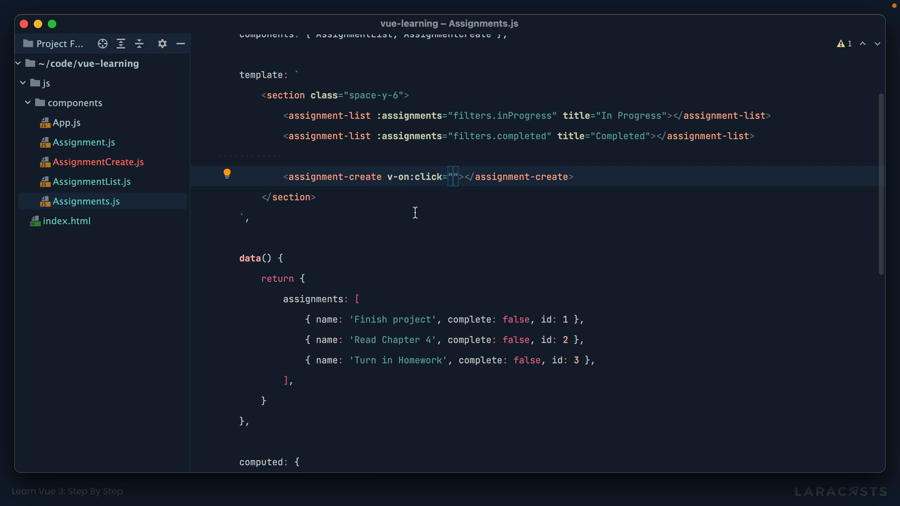
mouse_move(441, 203)
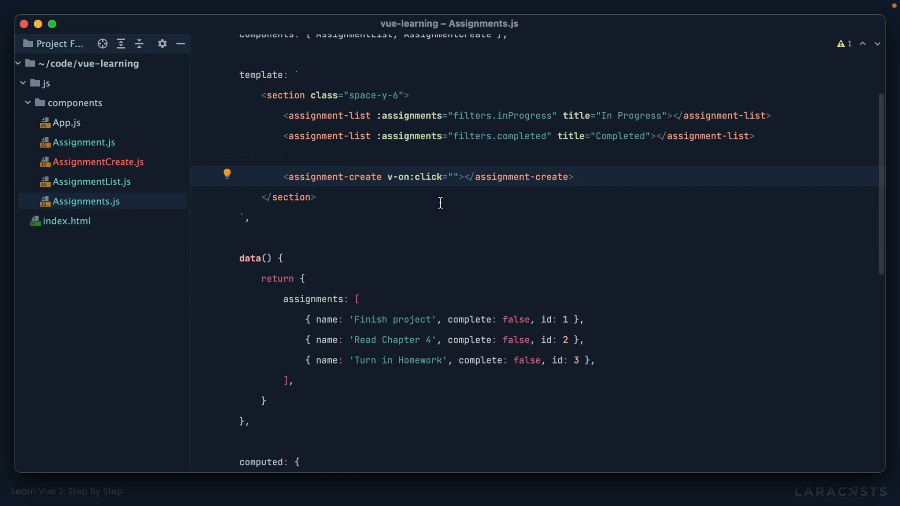
mouse_move(113, 168)
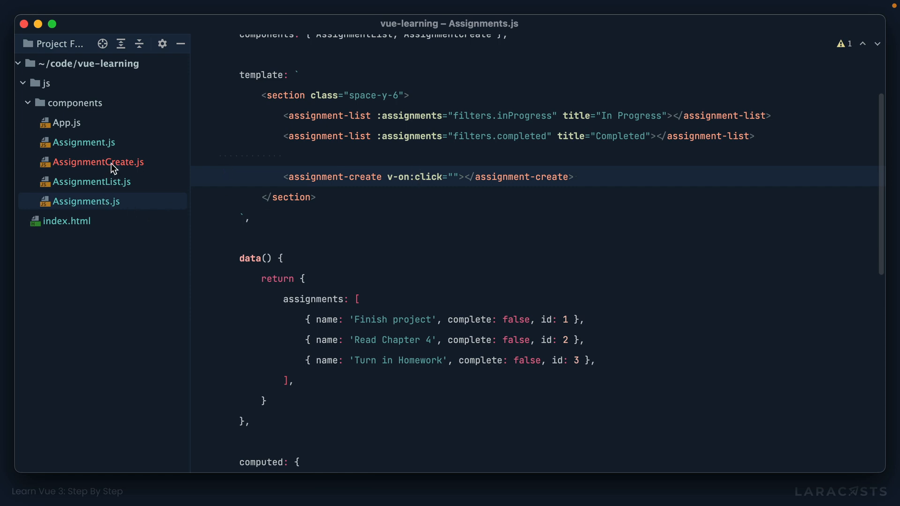
click(97, 162)
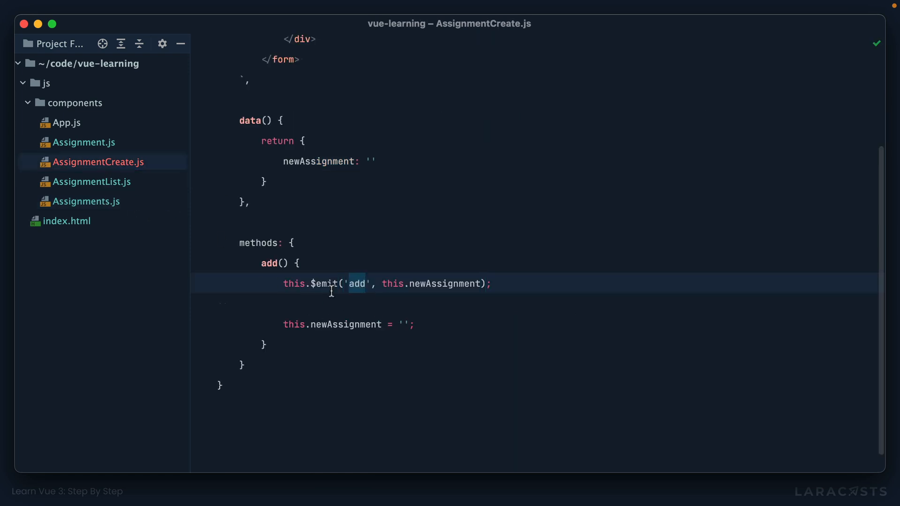
click(88, 202)
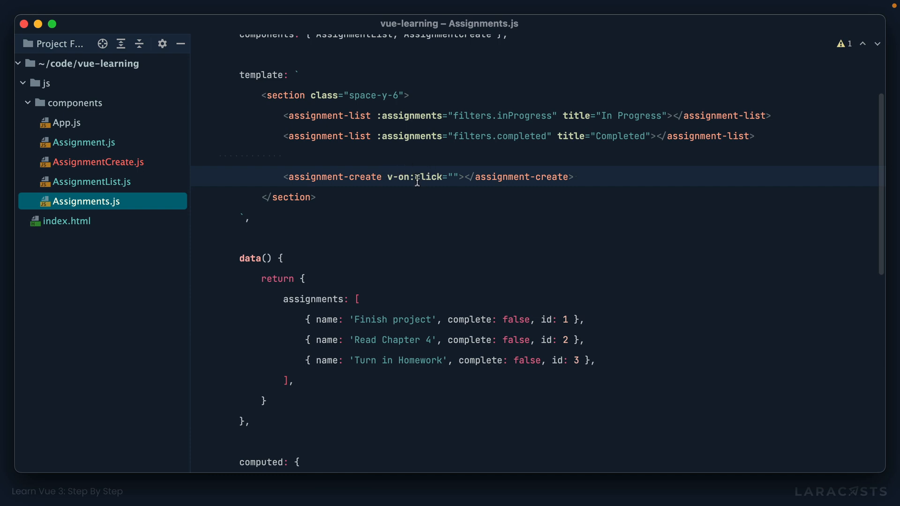
text(add)
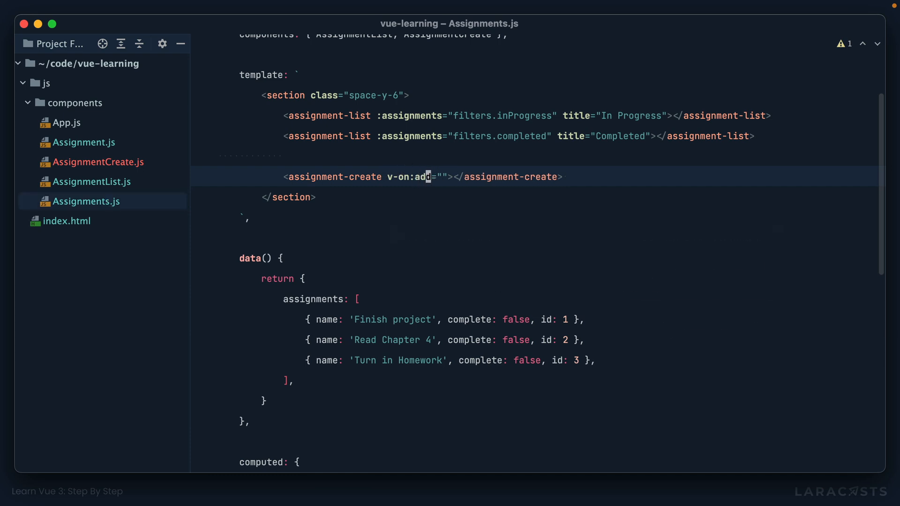
text(@add)
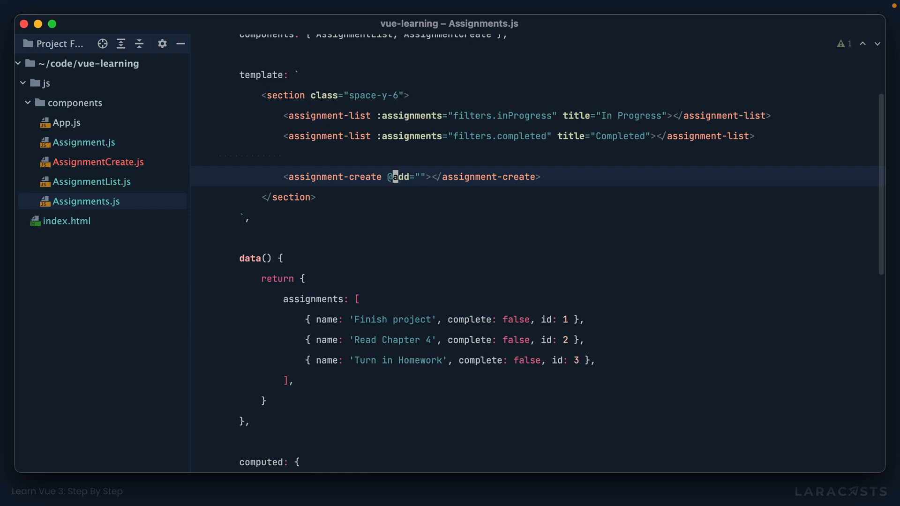
text(add)
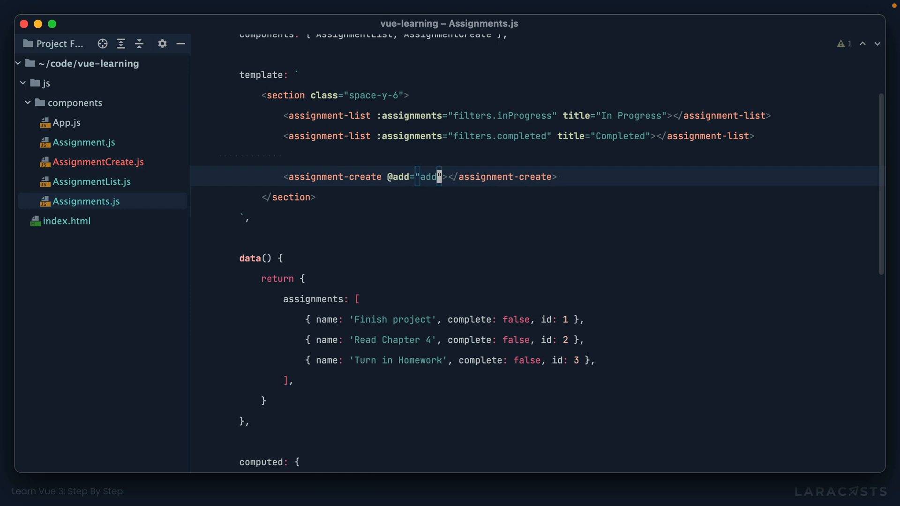
scroll(down, 3)
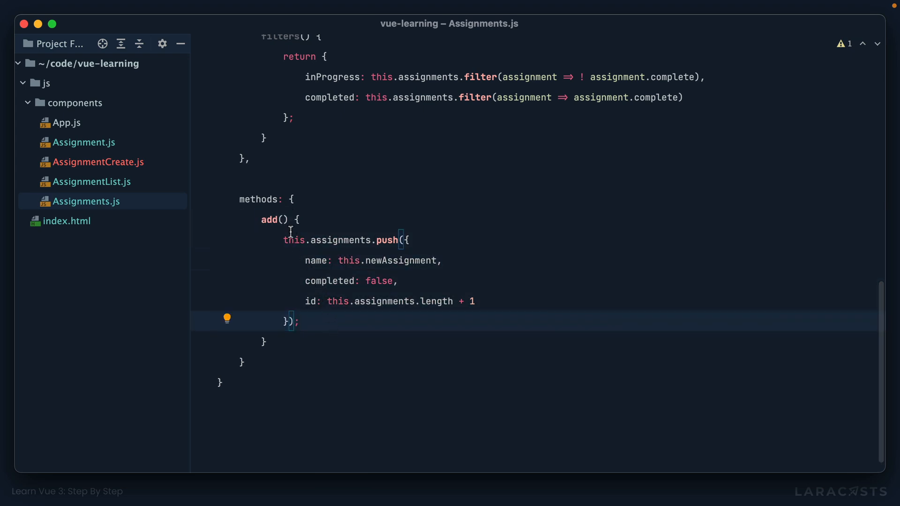
Step: Give add() a name parameter and set name: name, matching AssignmentCreate's emit payload
text(name)
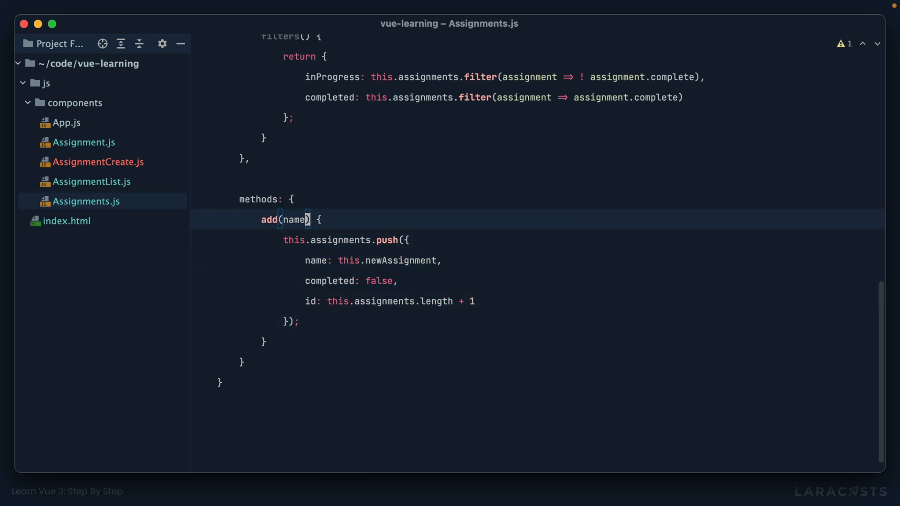
click(98, 162)
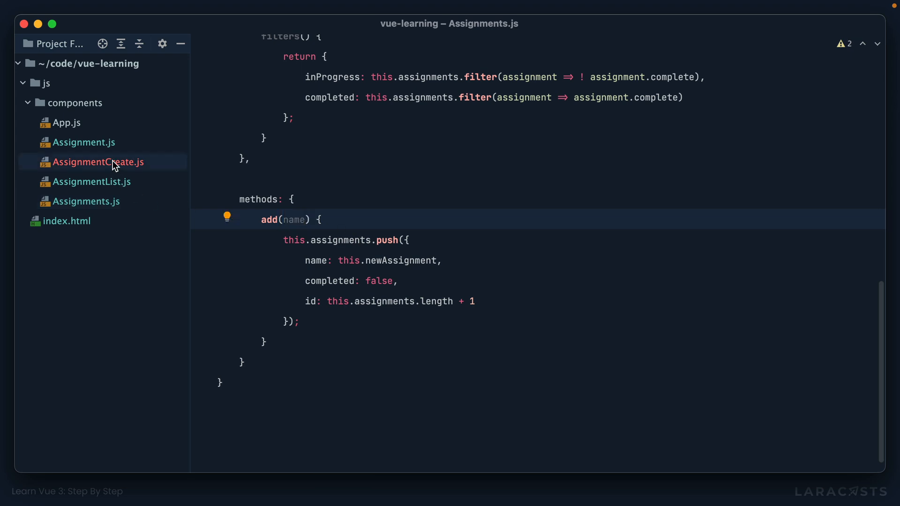
click(98, 161)
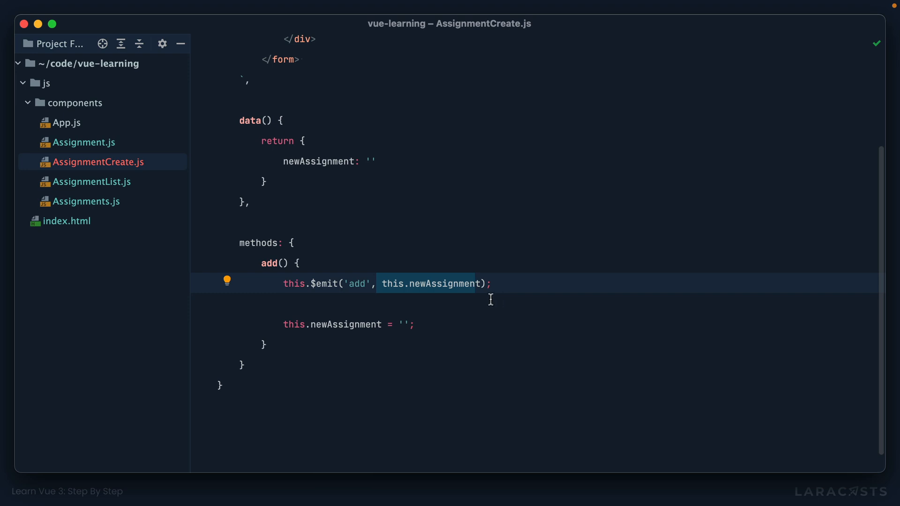
click(87, 201)
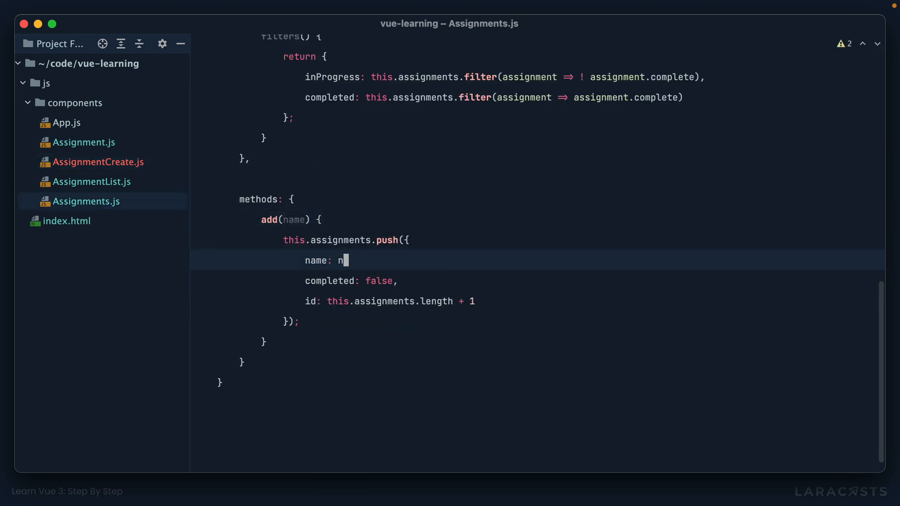
text(ame,)
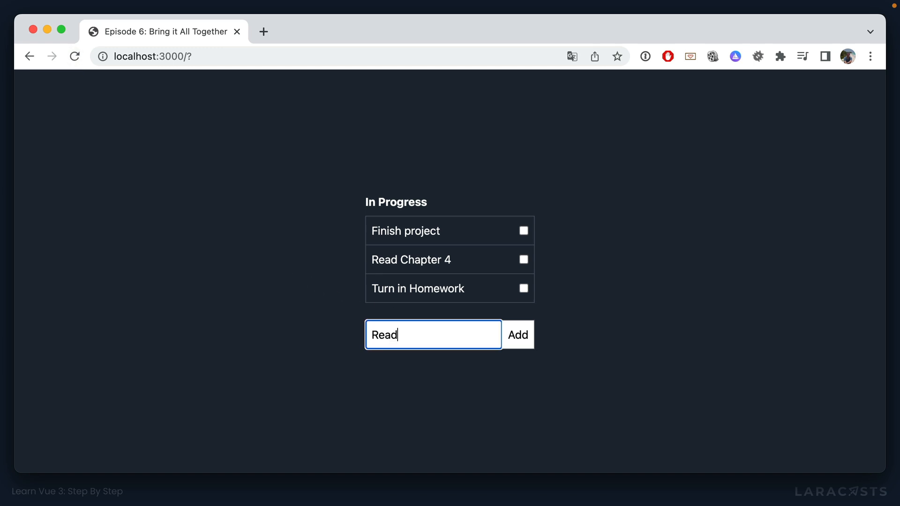
Step: Add 'Read chapter 5' as a new assignment in the browser
text(chapter 5)
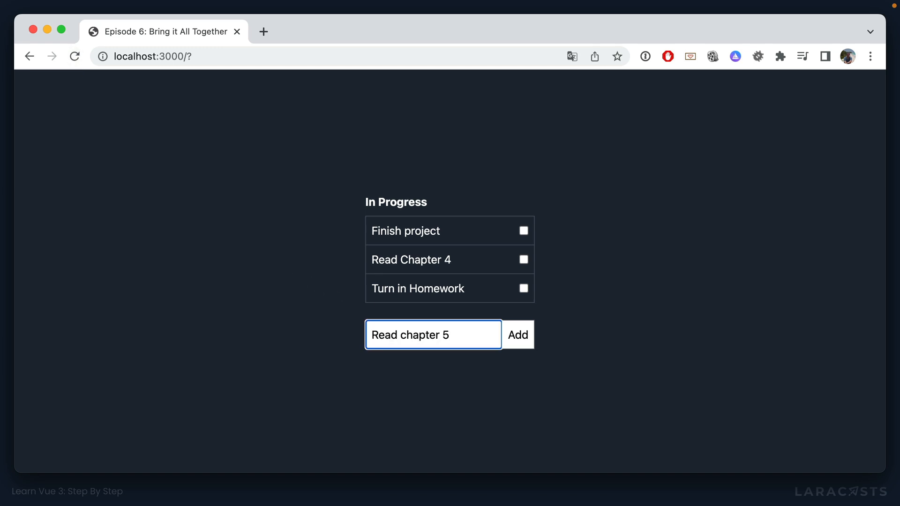
click(517, 335)
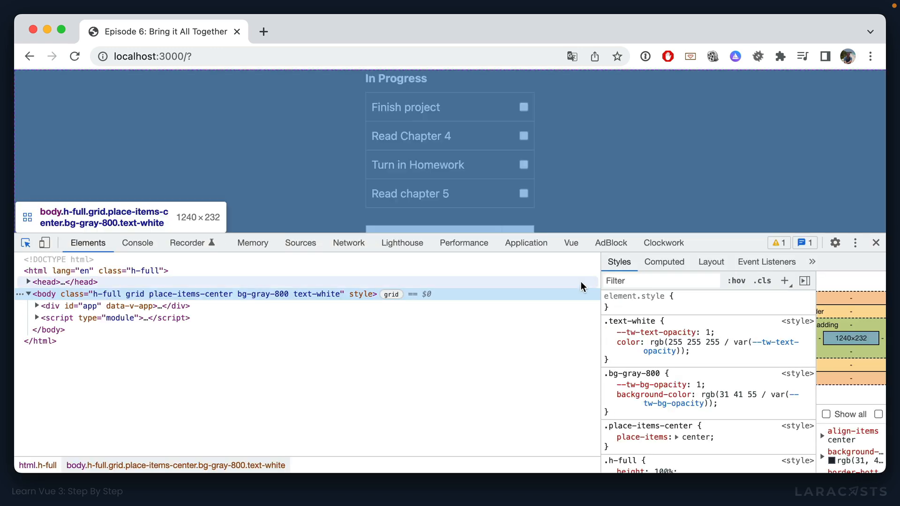
Step: View the 'add' event carrying 'Read chapter 5' in the Vue devtools Timeline
click(570, 242)
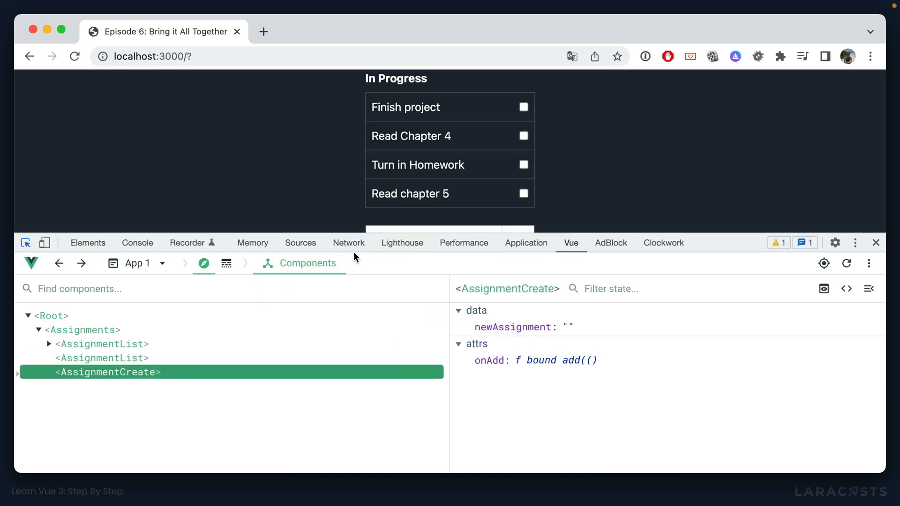
click(226, 264)
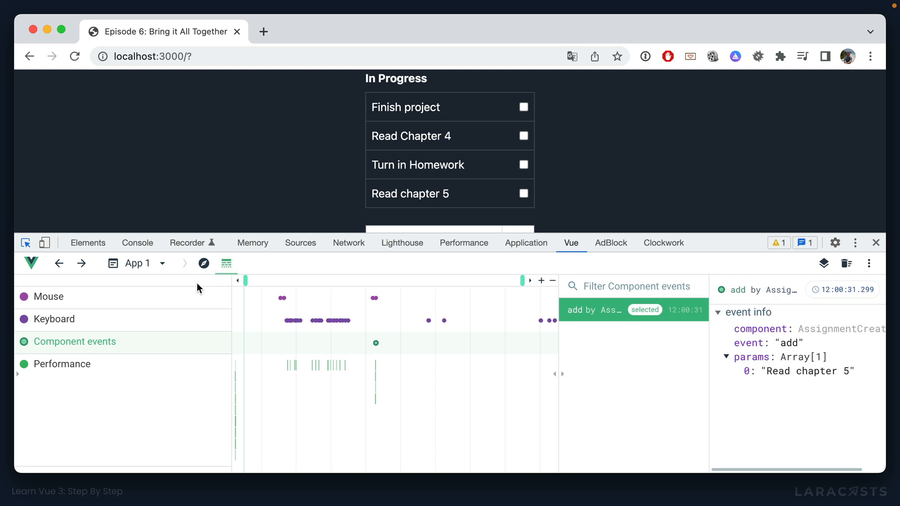
mouse_move(193, 296)
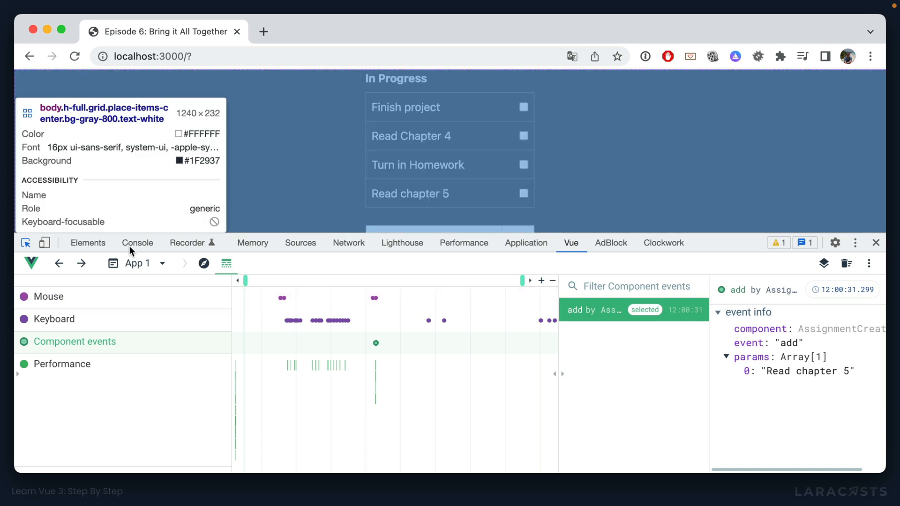
click(433, 218)
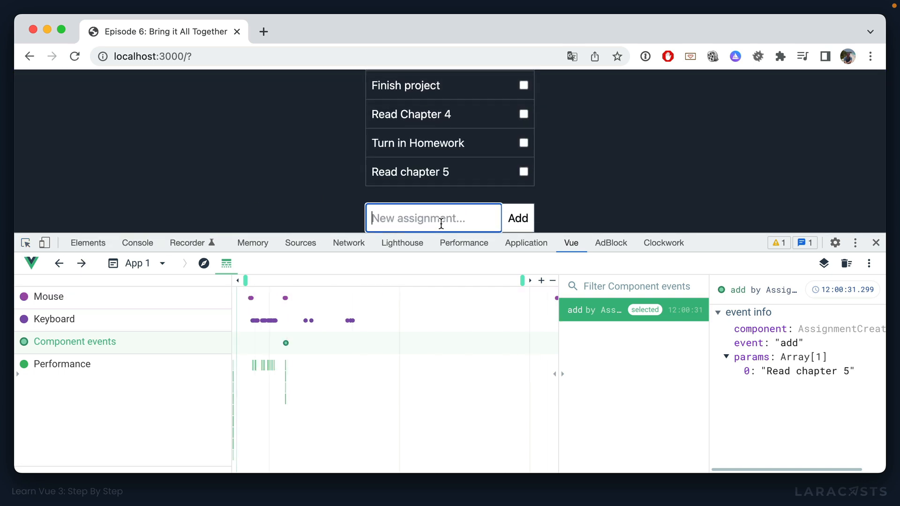
Step: Add test assignment 'asdfsadfdsa' and inspect its add event payload in the timeline
text(asdfsadfdsa)
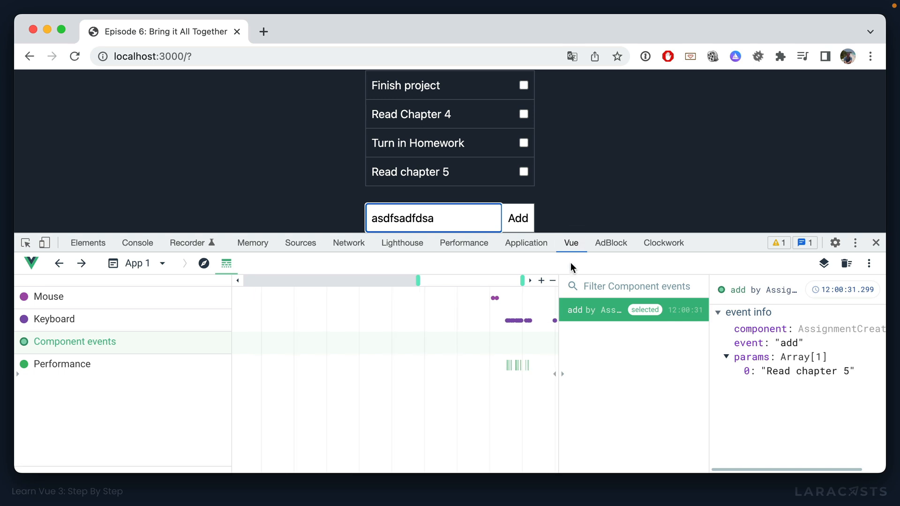
mouse_move(566, 330)
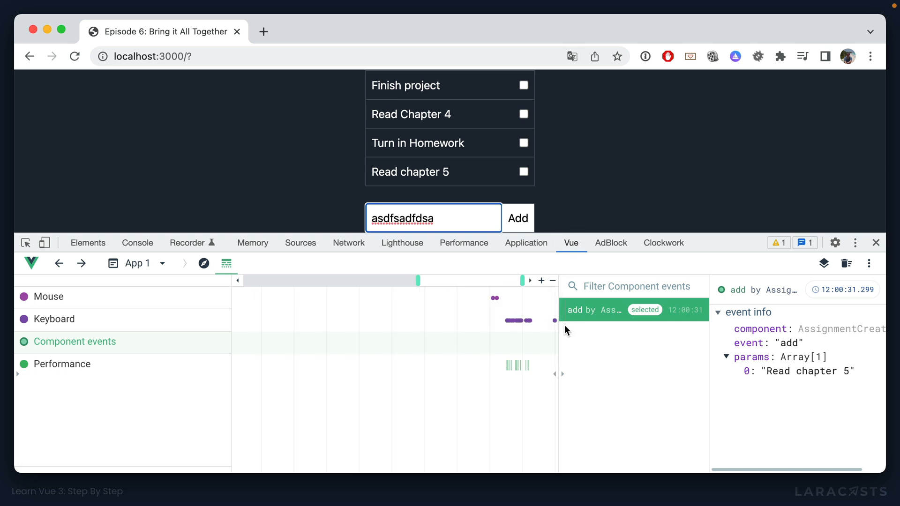
mouse_move(517, 218)
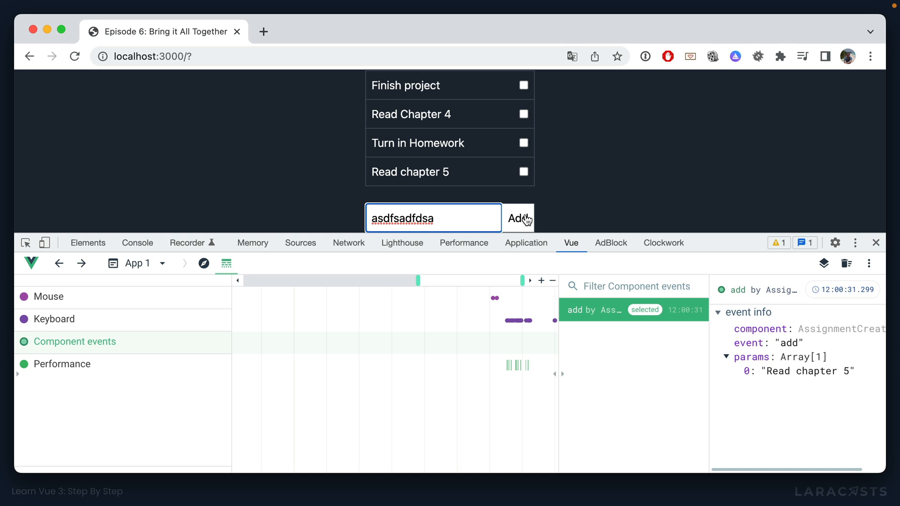
click(517, 218)
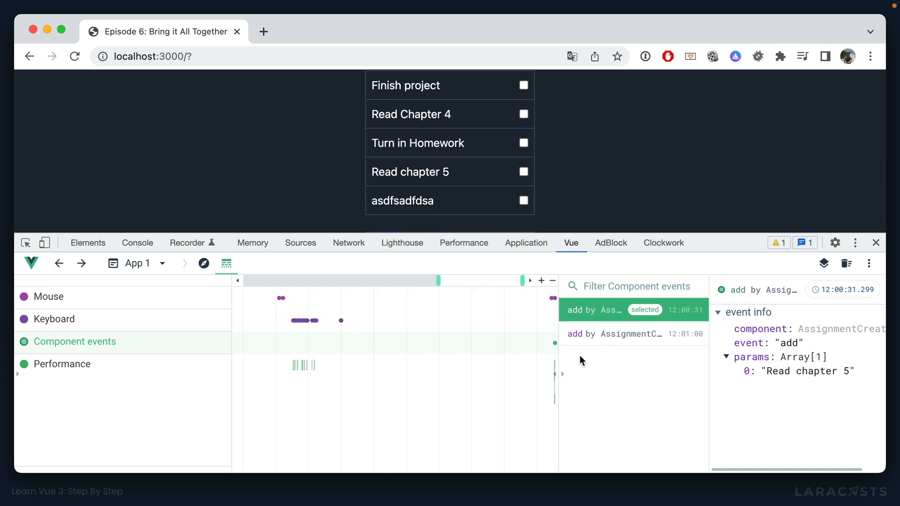
click(614, 333)
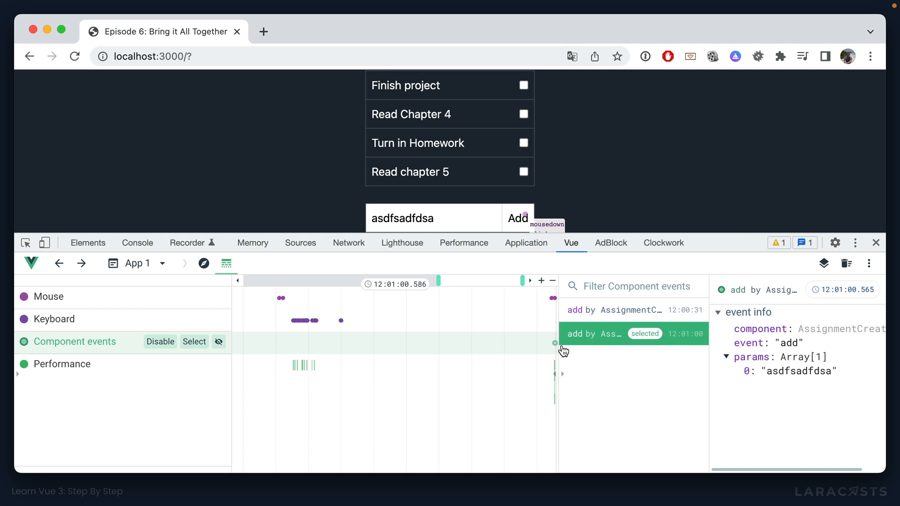
click(517, 218)
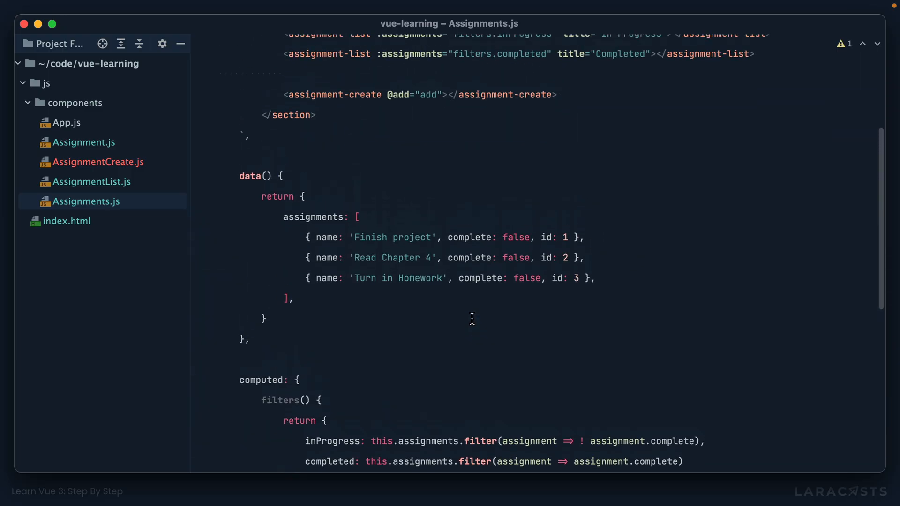
scroll(up, 3)
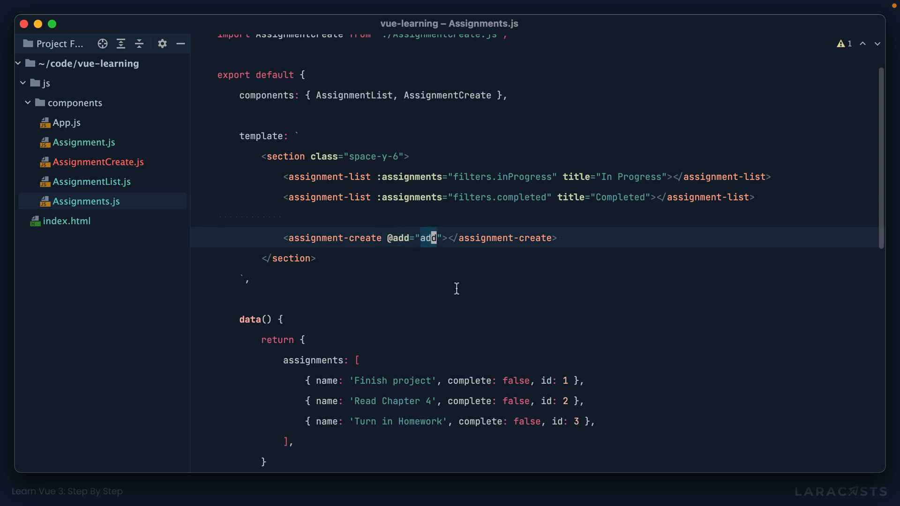
scroll(down, 3)
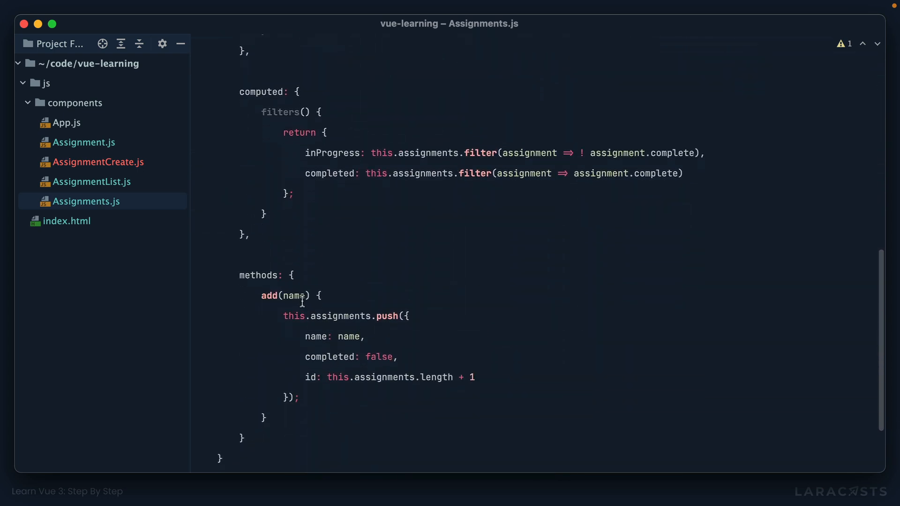